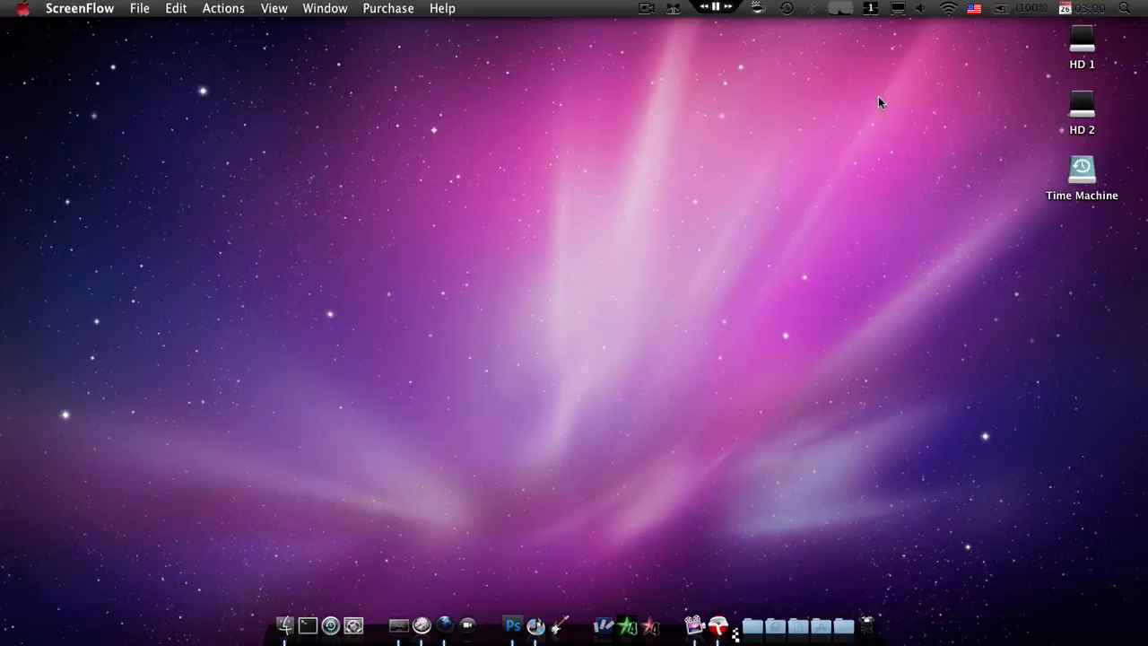
pyautogui.moveTo(640, 135)
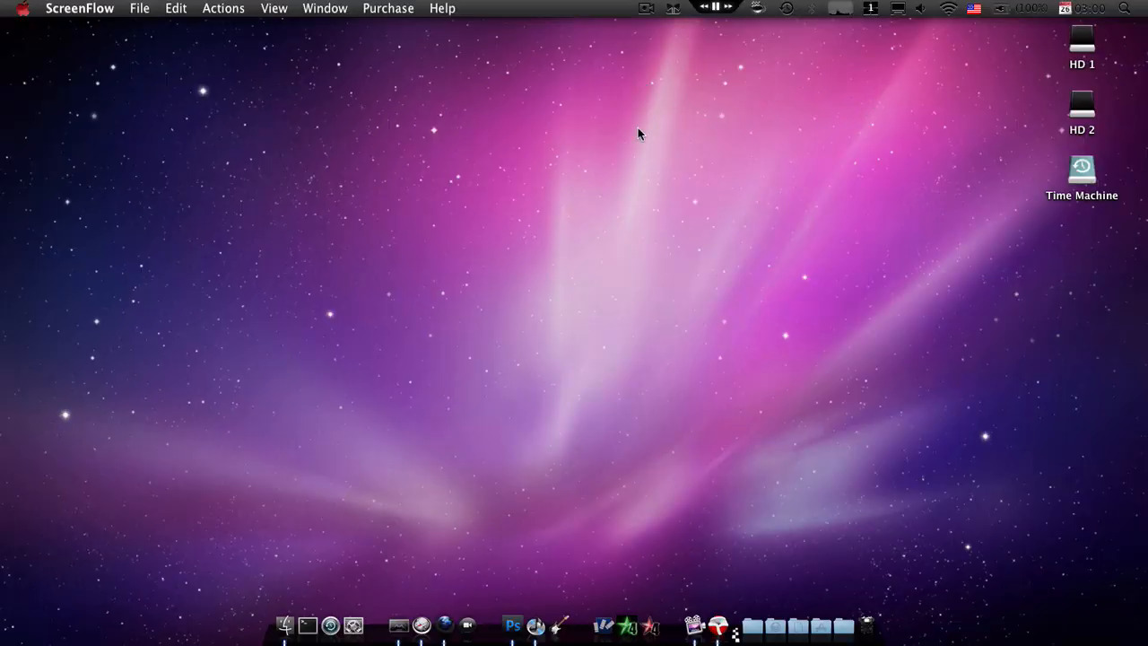
pyautogui.moveTo(131, 67)
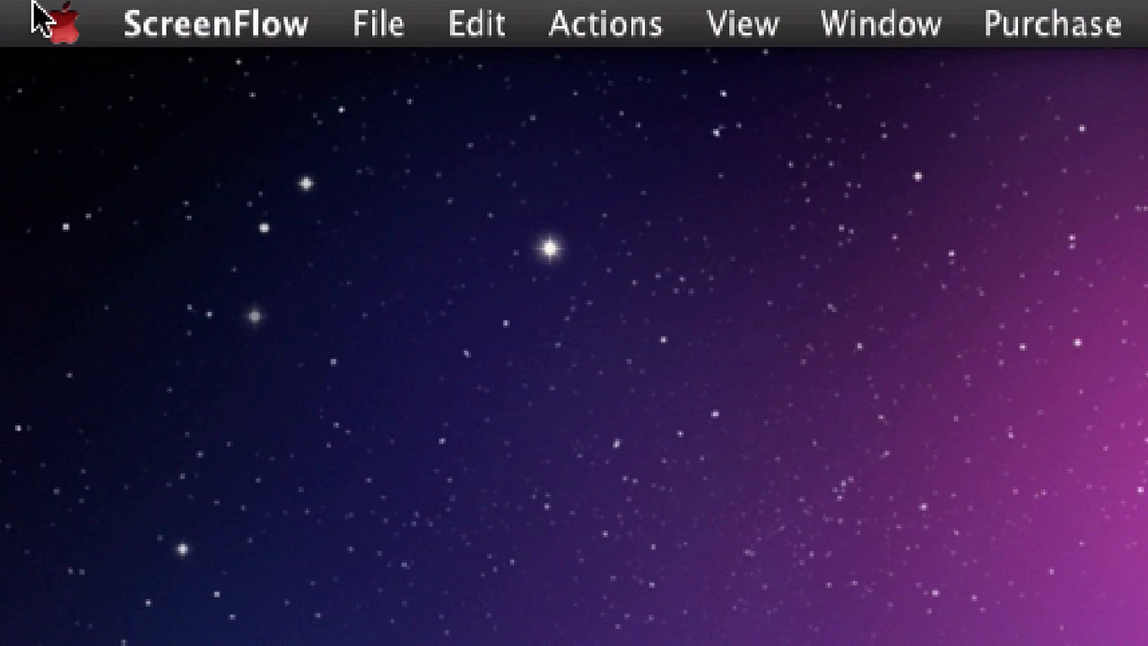
# Launch Safari and search Google for 'Magnifique for tiger'.
pyautogui.click(214, 23)
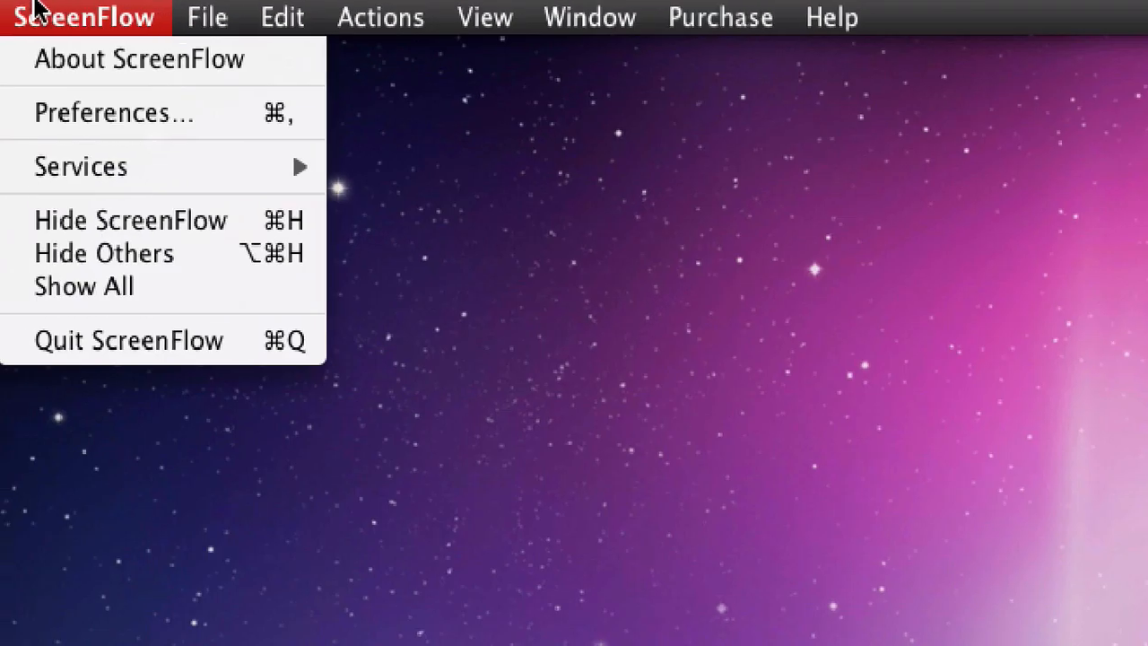
pyautogui.click(563, 305)
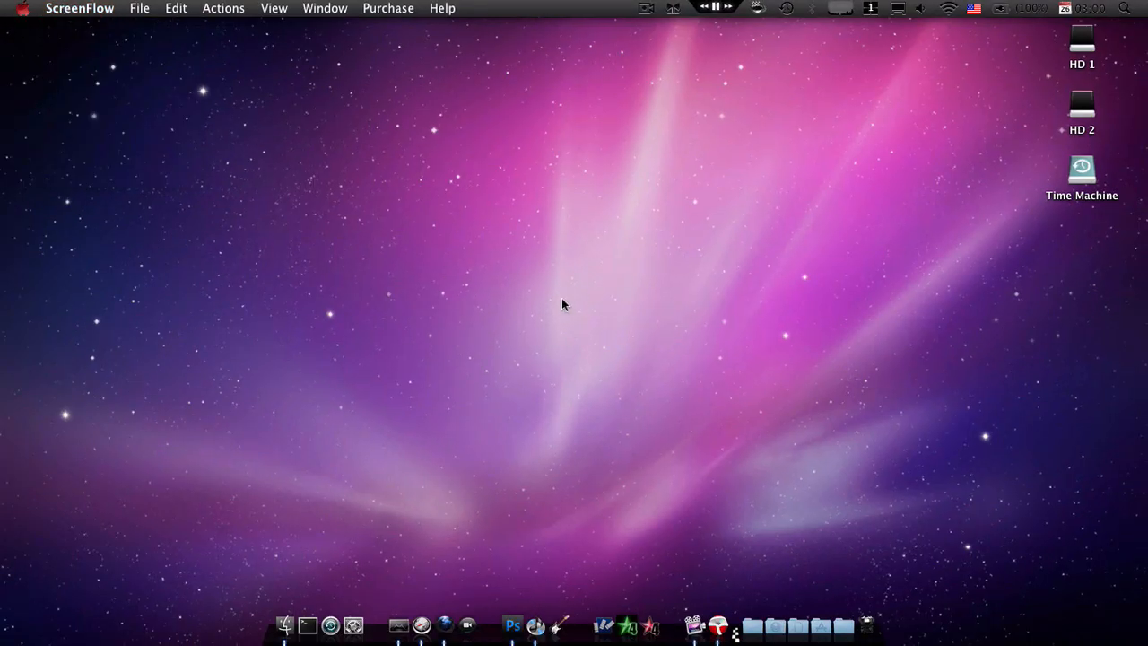
pyautogui.click(424, 625)
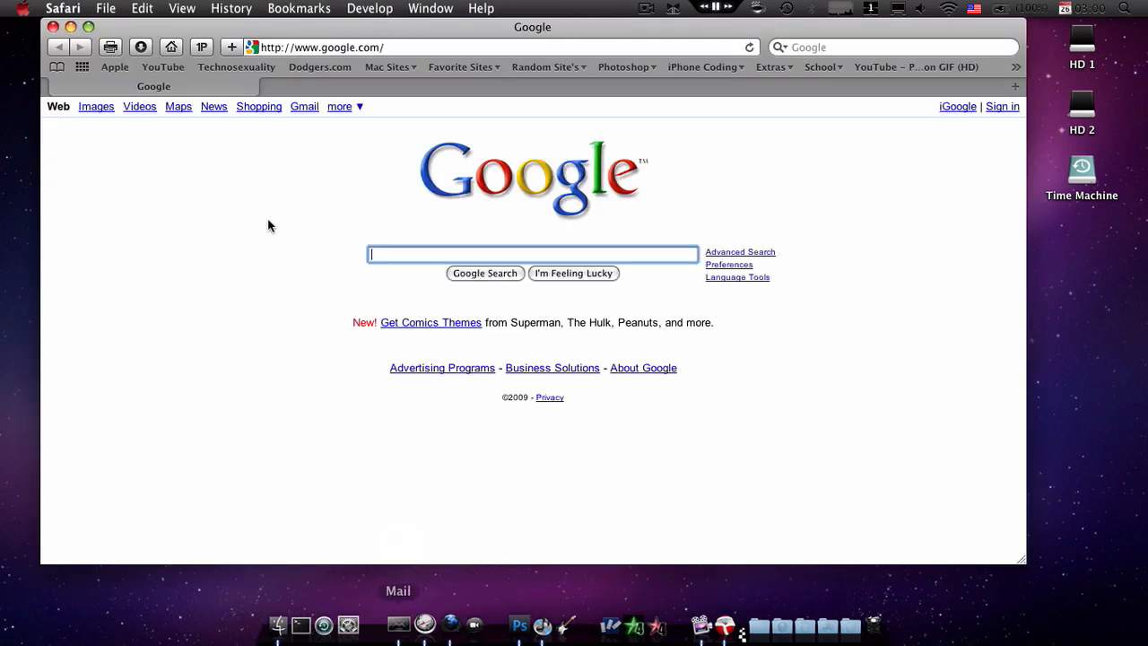
pyautogui.moveTo(200, 164)
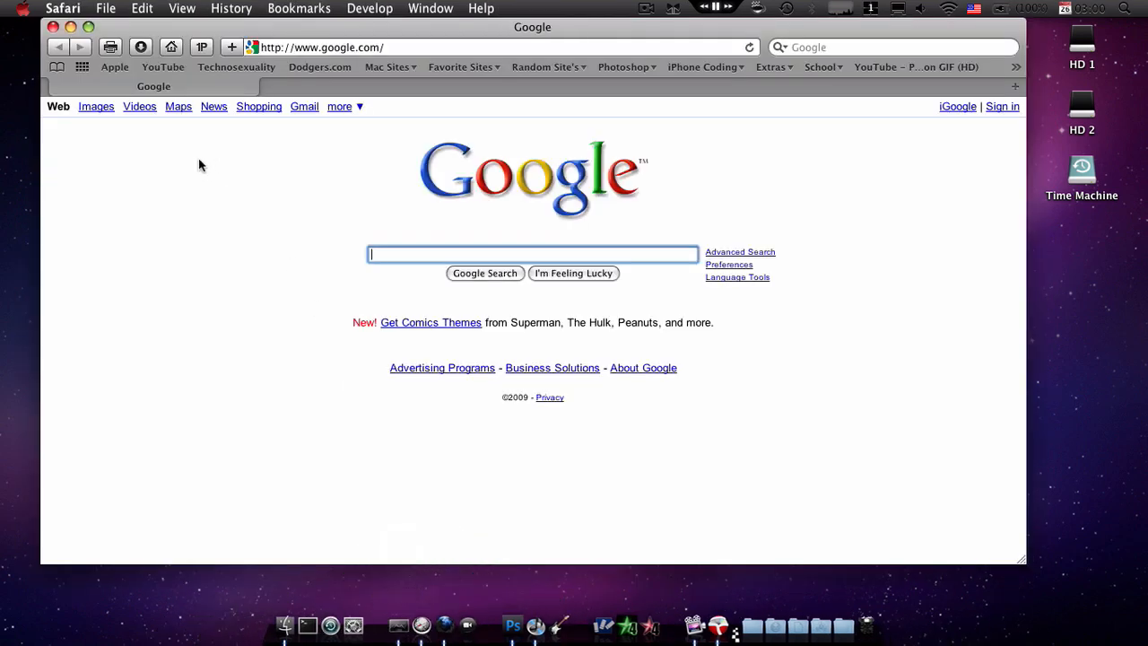
pyautogui.write('Magnifique for tiger')
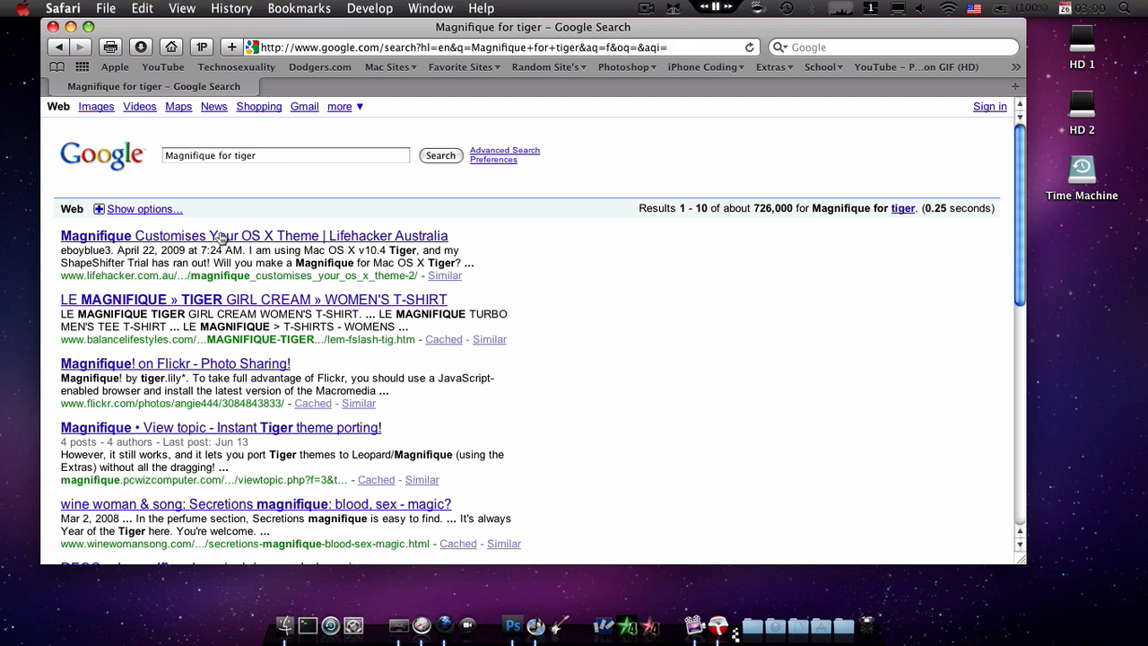
pyautogui.moveTo(219, 296)
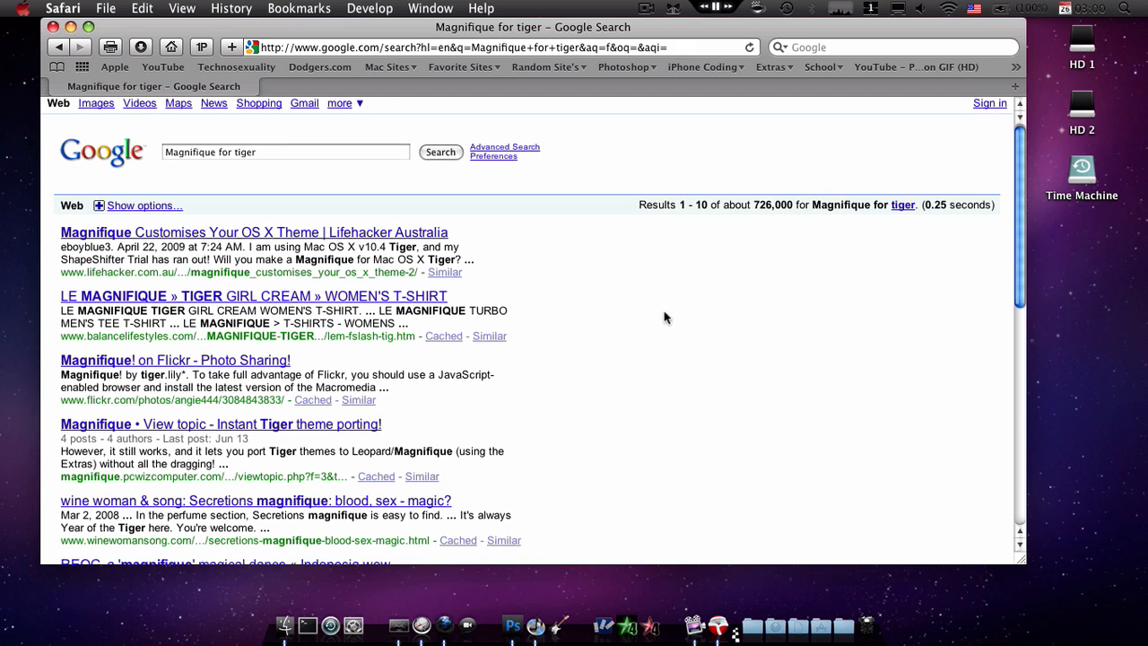
pyautogui.moveTo(514, 272)
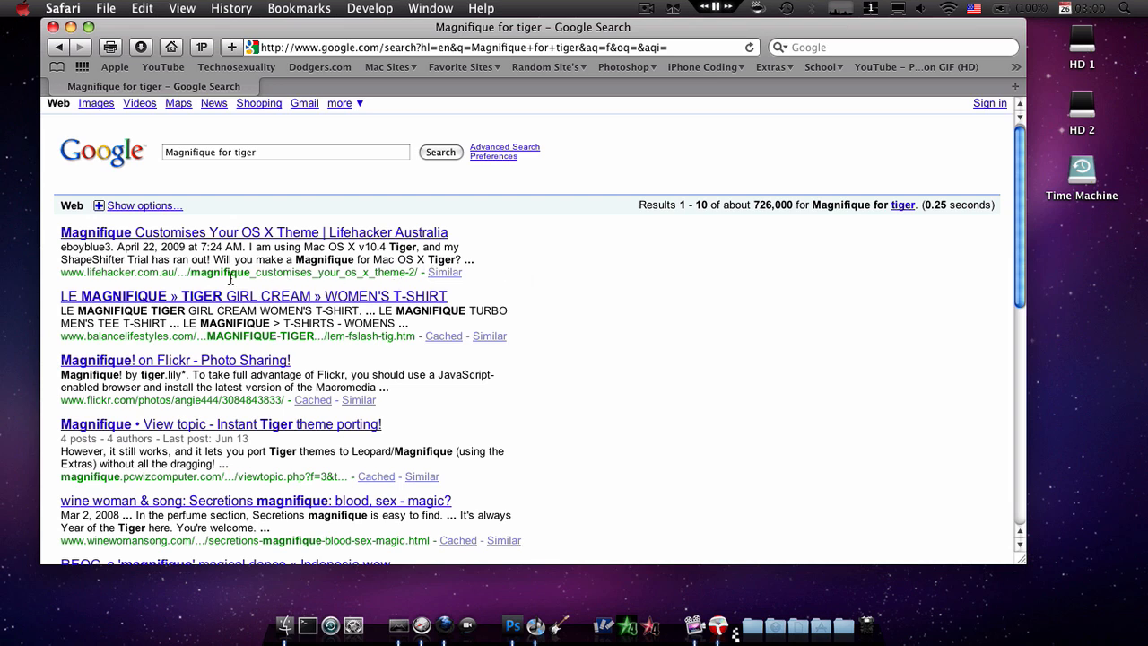
# Open the Lifehacker Australia Magnifique article and scroll down through it.
pyautogui.click(254, 232)
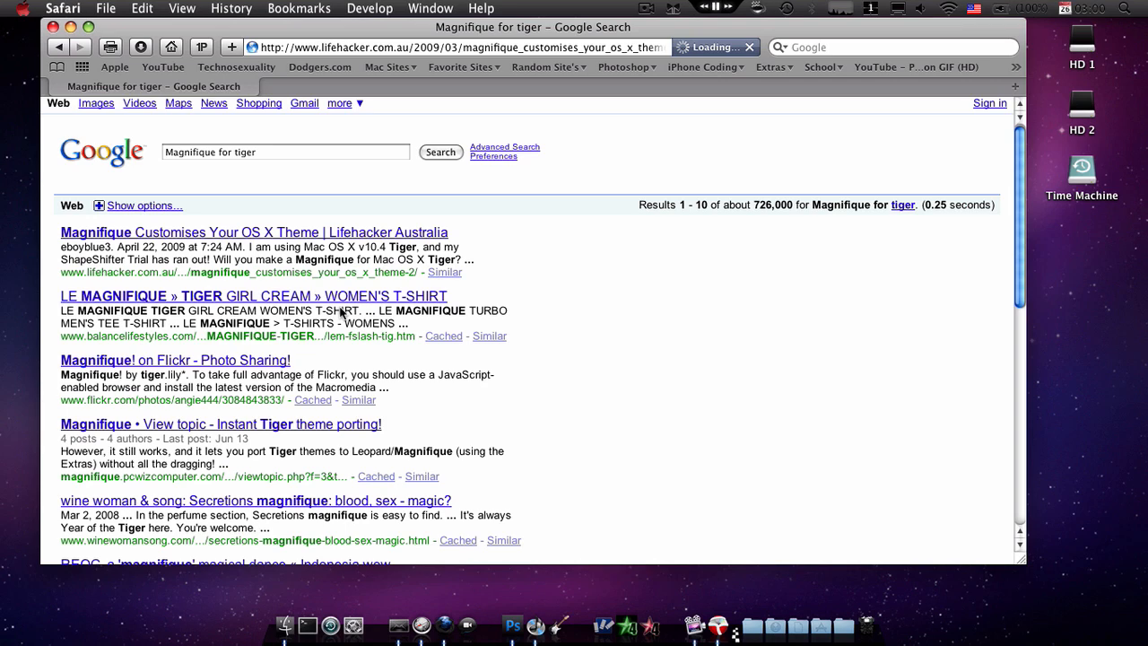
pyautogui.click(254, 231)
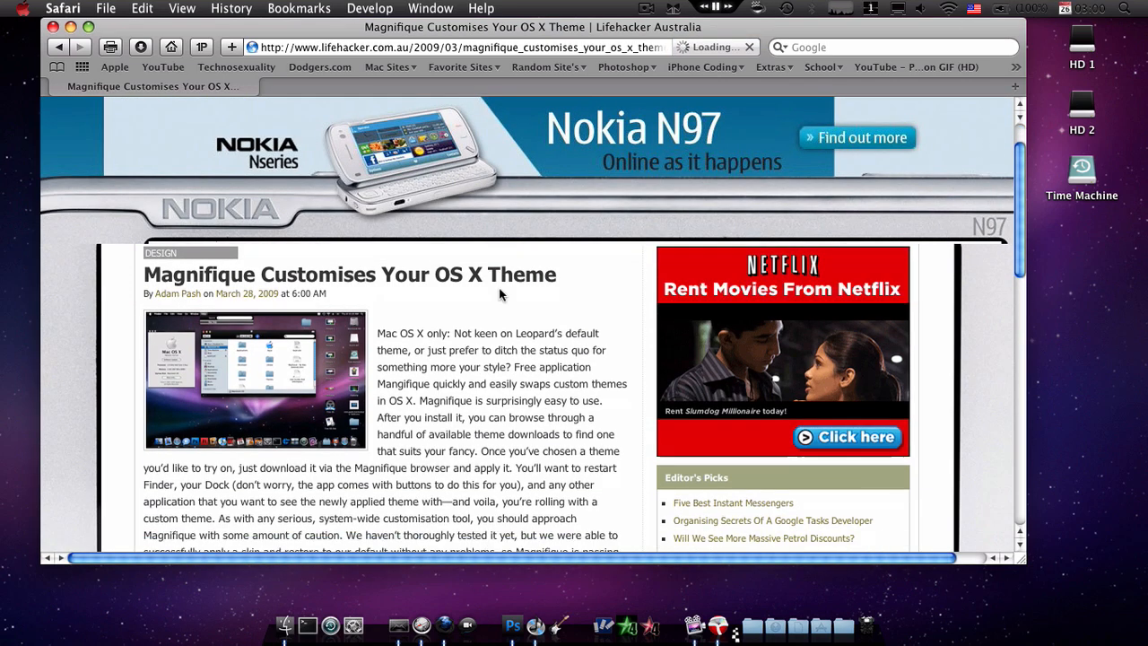
pyautogui.scroll(-3)
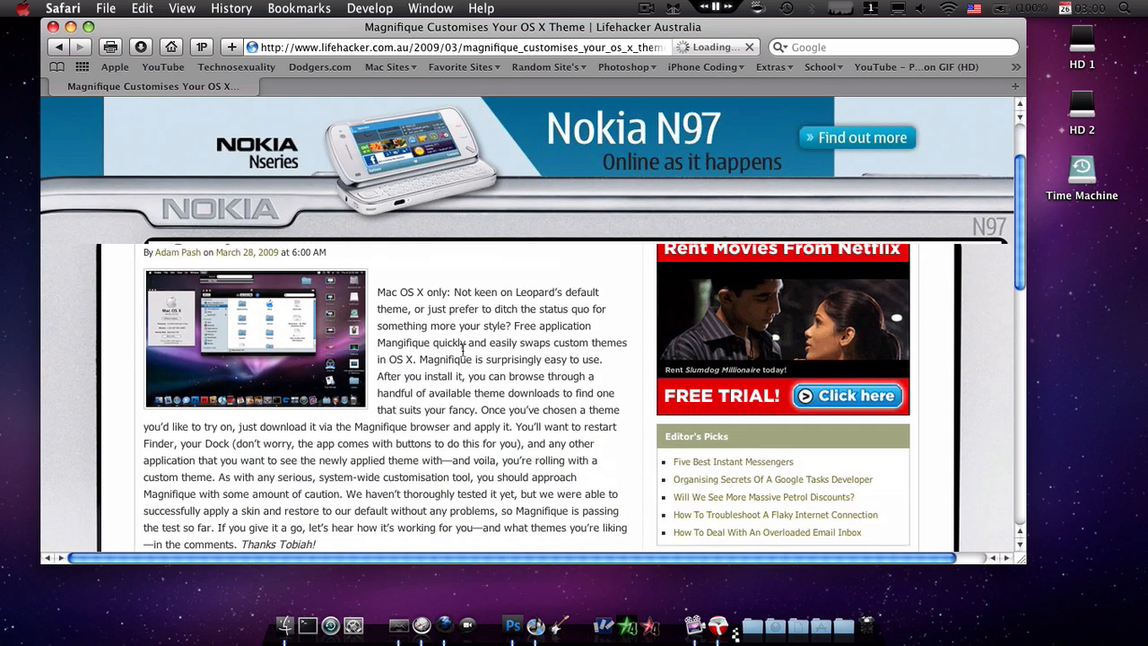
pyautogui.scroll(-3)
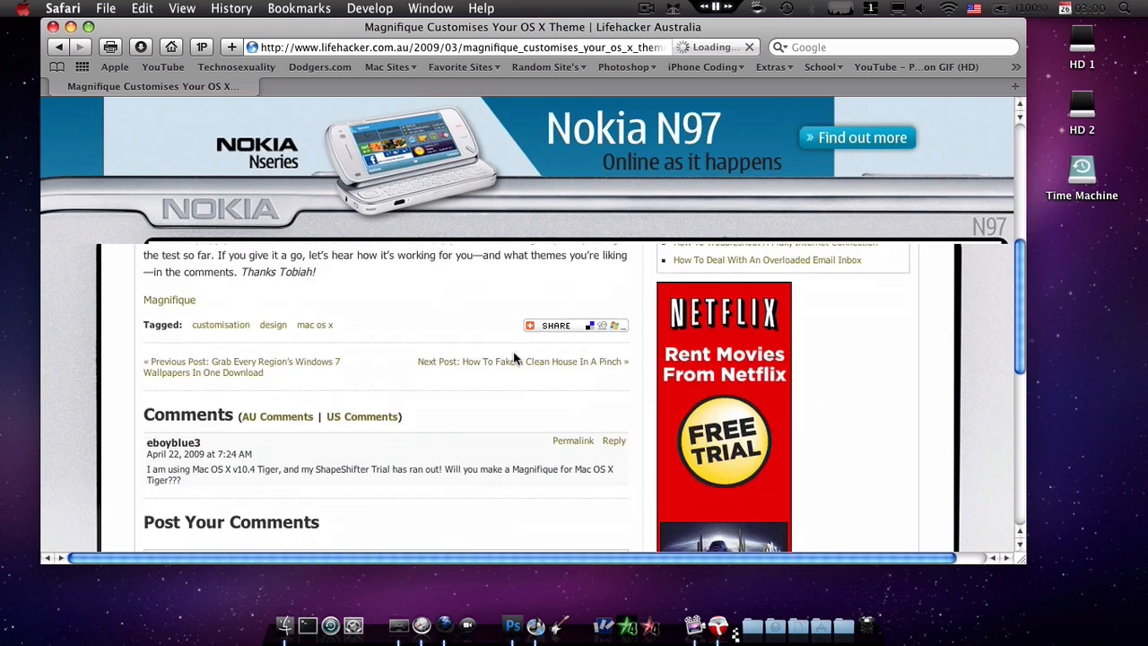
pyautogui.scroll(-3)
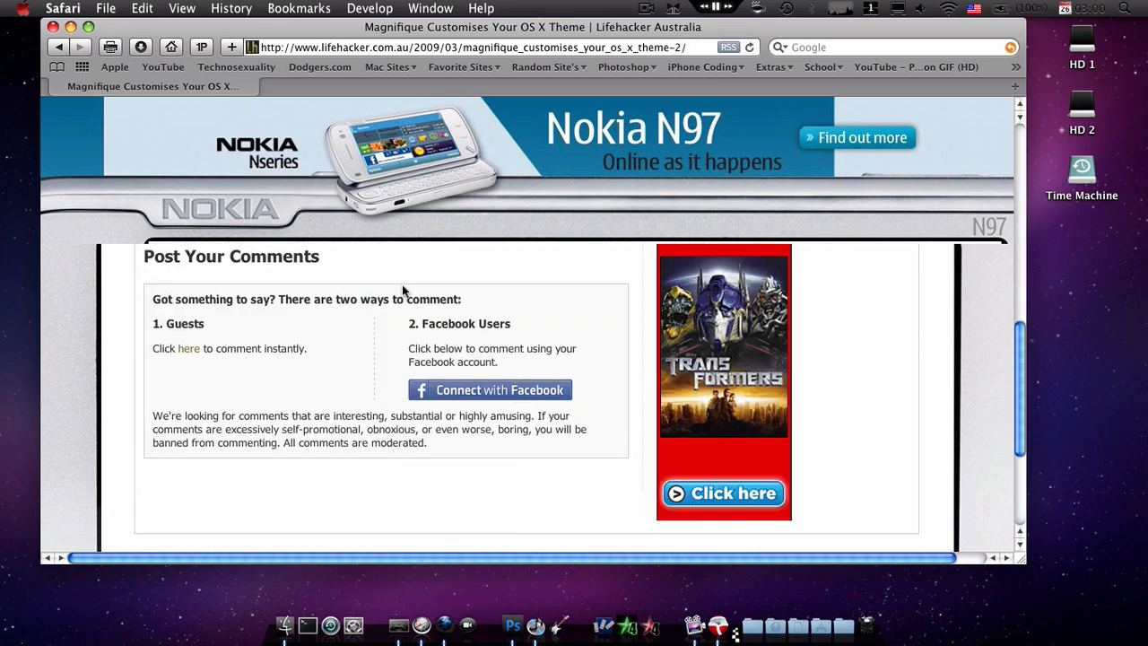
# Open the Technosexuality blog from the bookmarks bar.
pyautogui.click(235, 67)
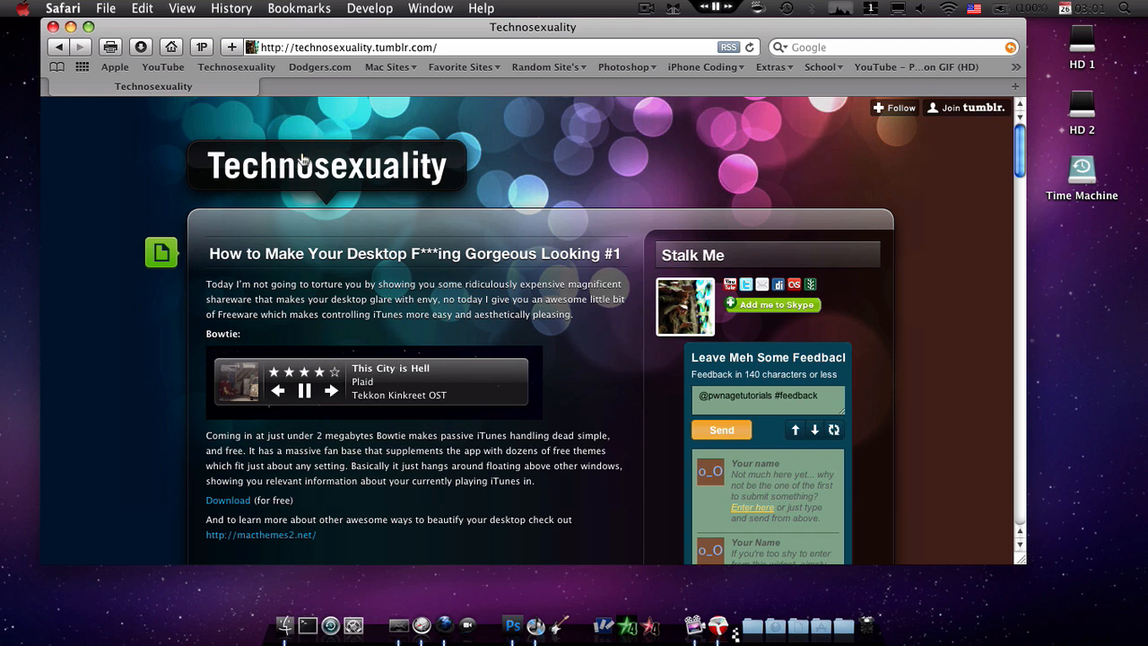
pyautogui.moveTo(208, 151)
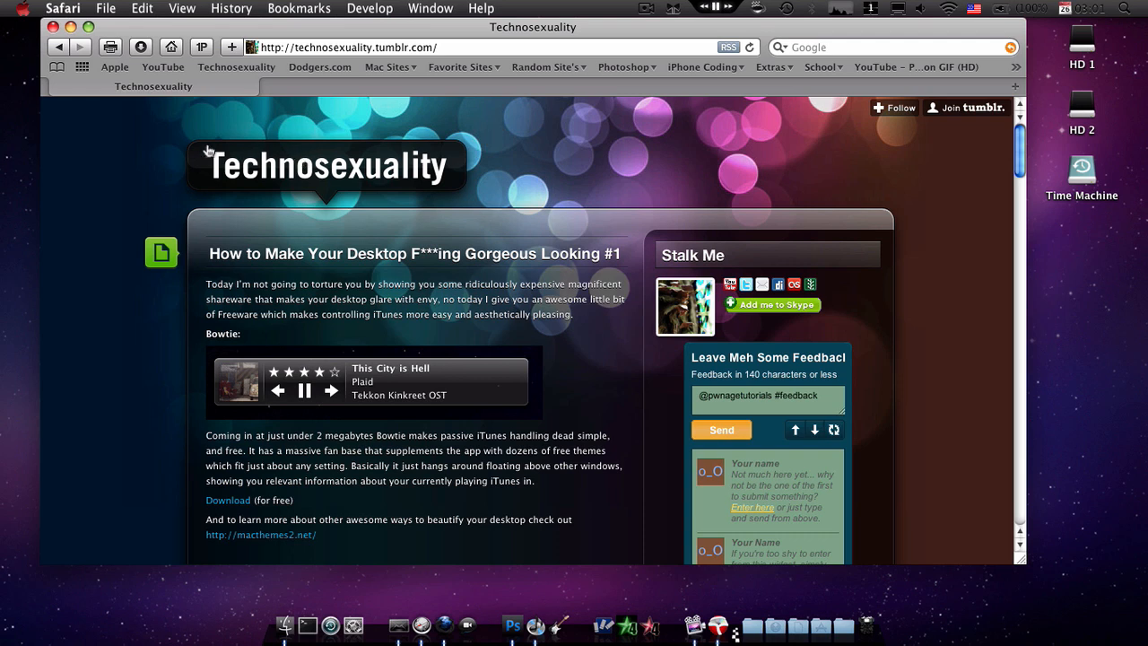
pyautogui.moveTo(265, 55)
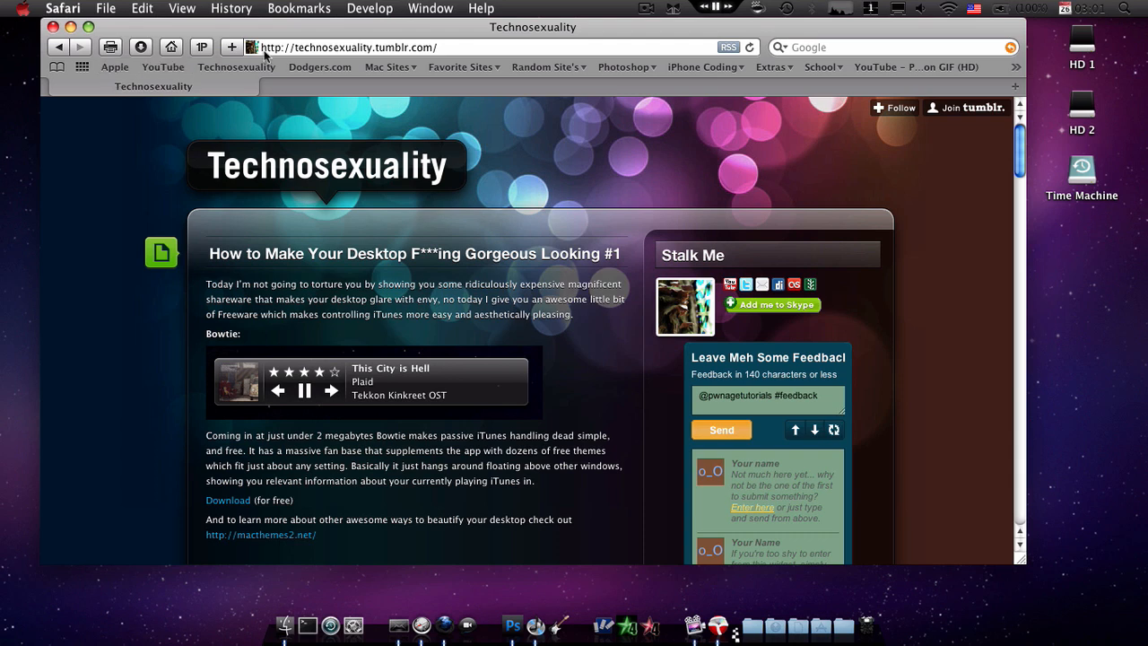
pyautogui.moveTo(311, 41)
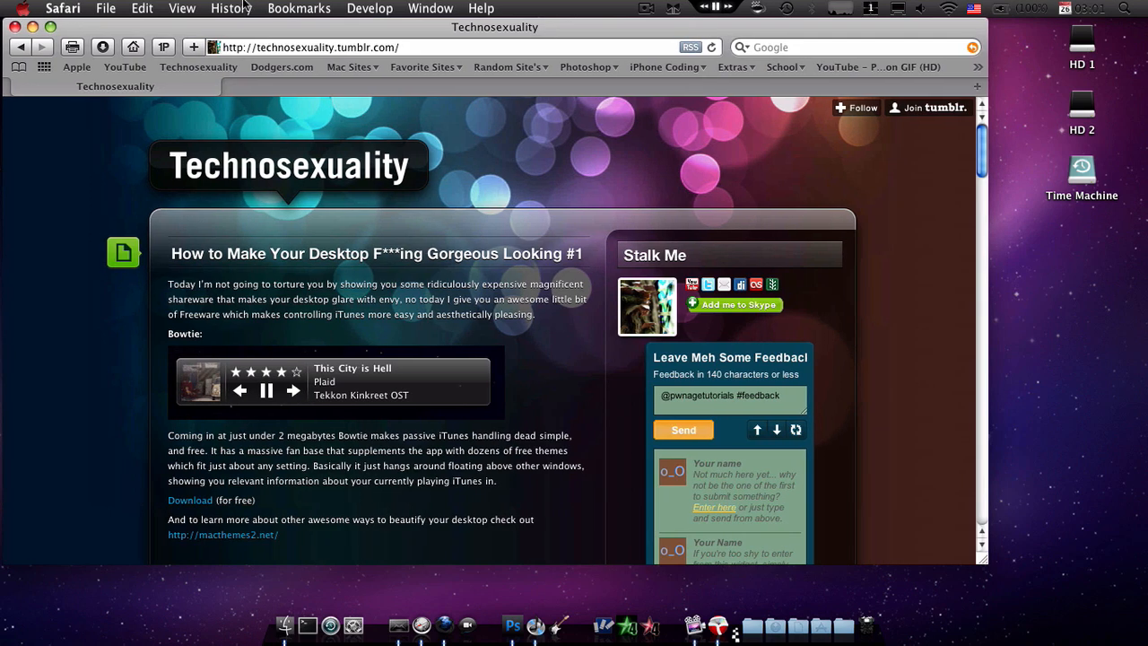
pyautogui.moveTo(210, 47)
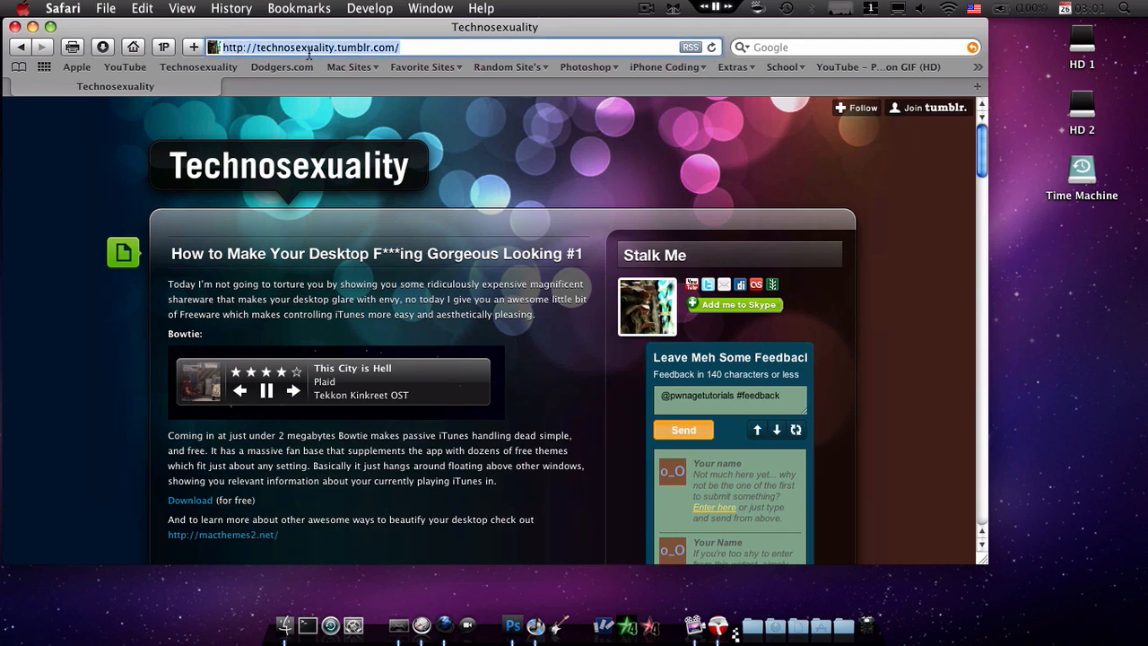
# Go to the magnifiqueapp.com forum's 2.1 topic and scroll down to the download link.
pyautogui.write('http://m')
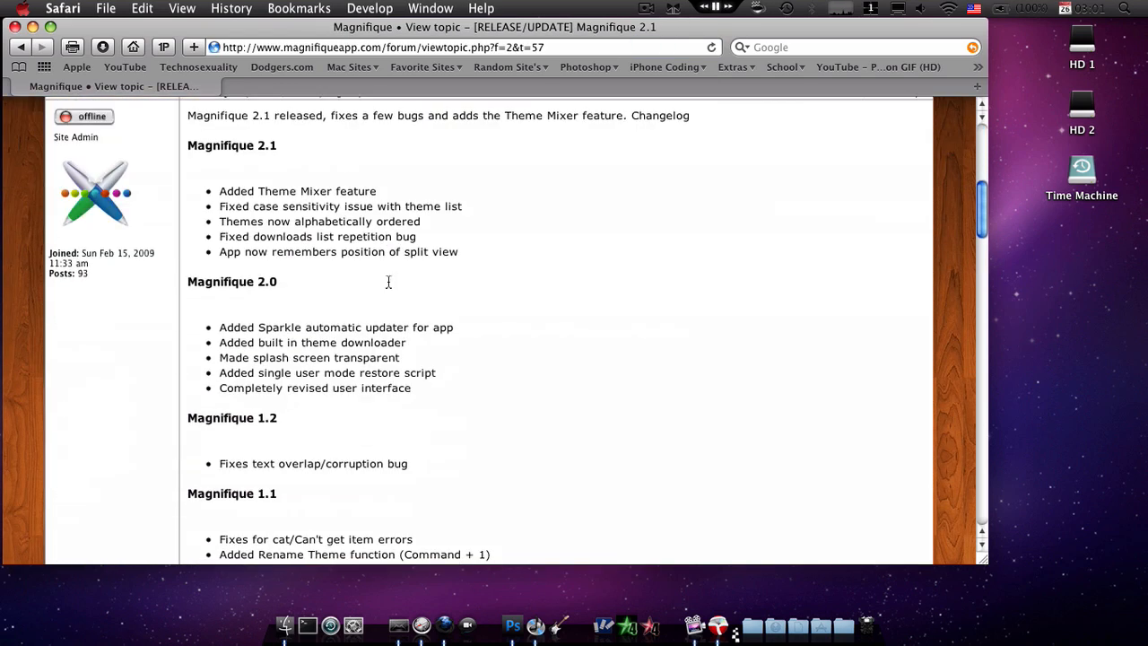
pyautogui.scroll(-3)
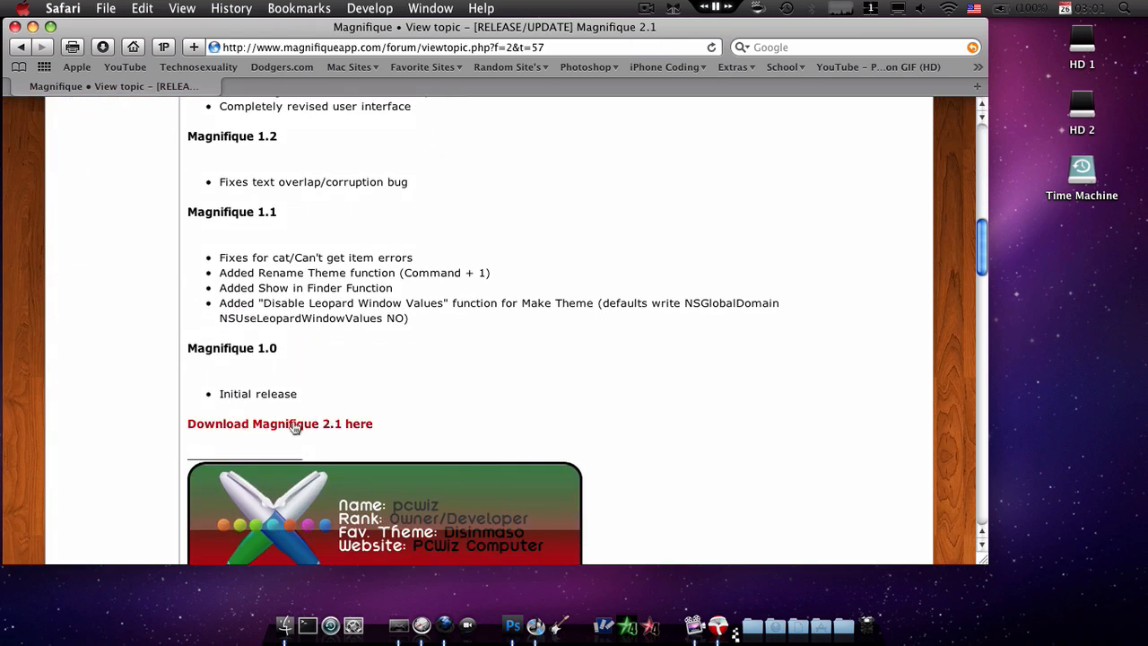
pyautogui.moveTo(313, 431)
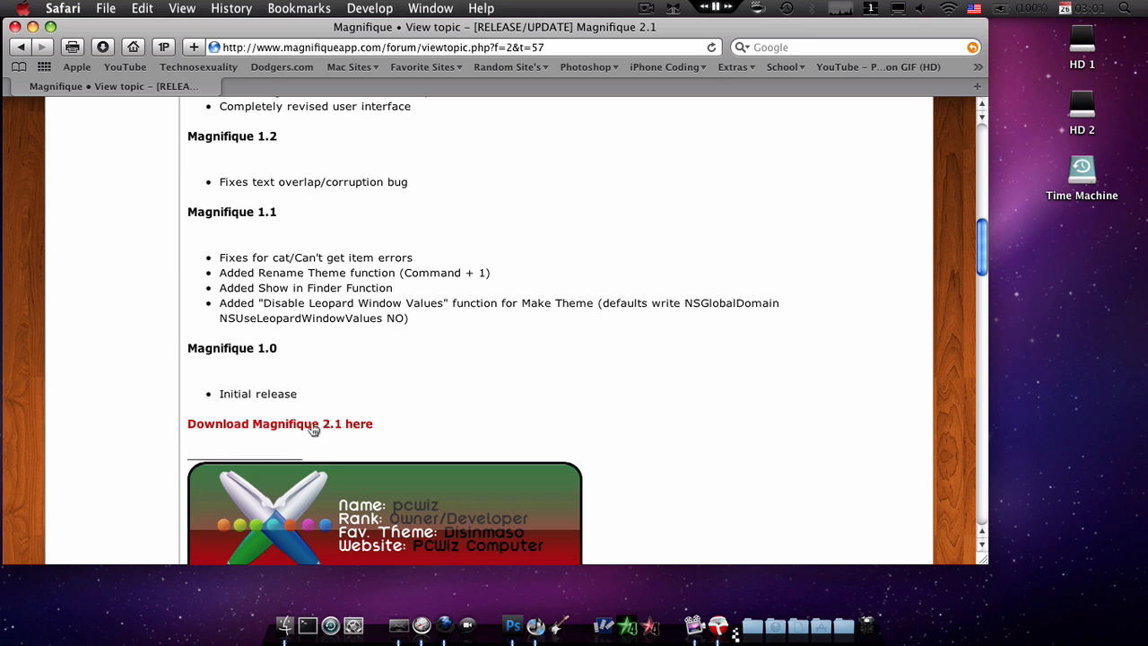
pyautogui.moveTo(327, 458)
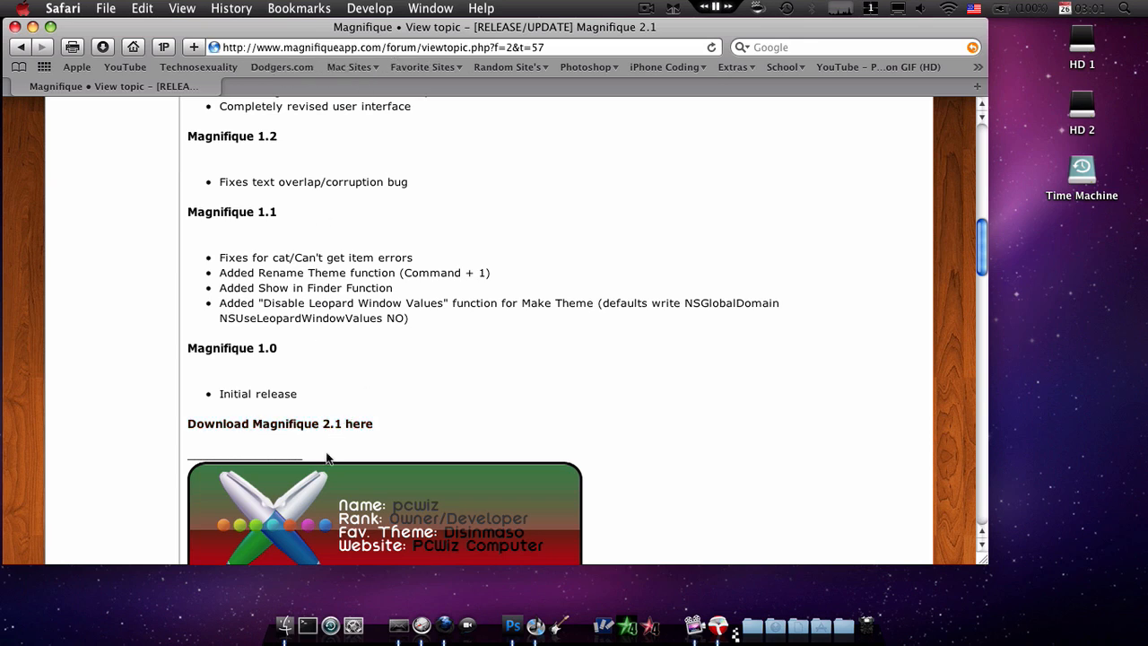
pyautogui.moveTo(351, 377)
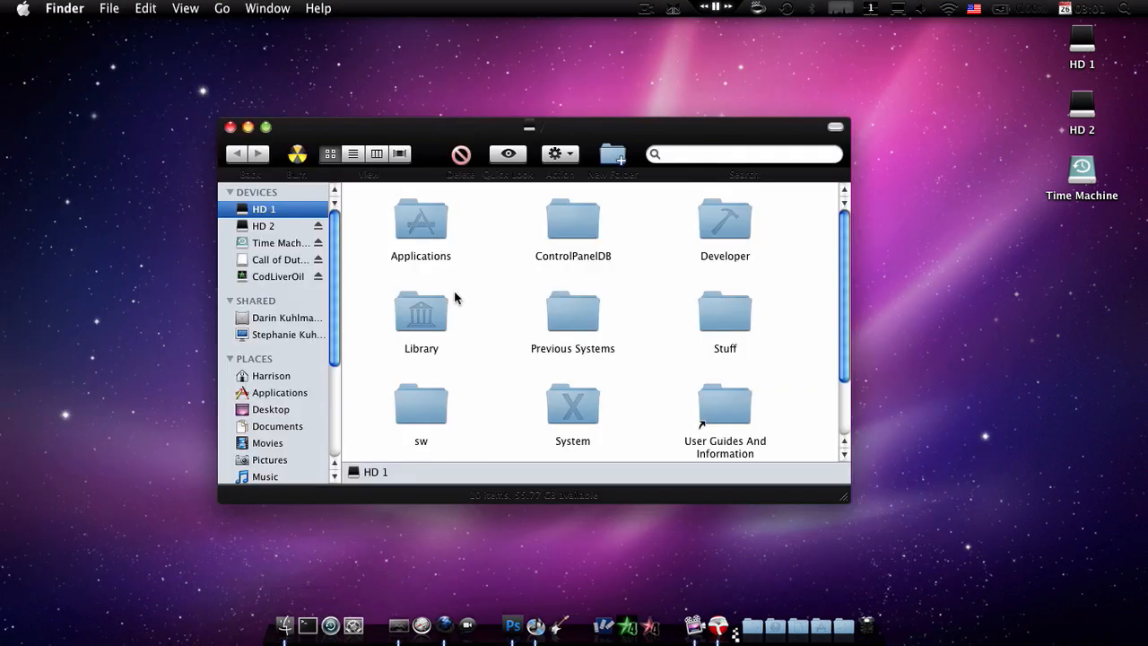
# Browse from Downloads into the Magnifique_2.1 folder in Finder.
pyautogui.click(284, 404)
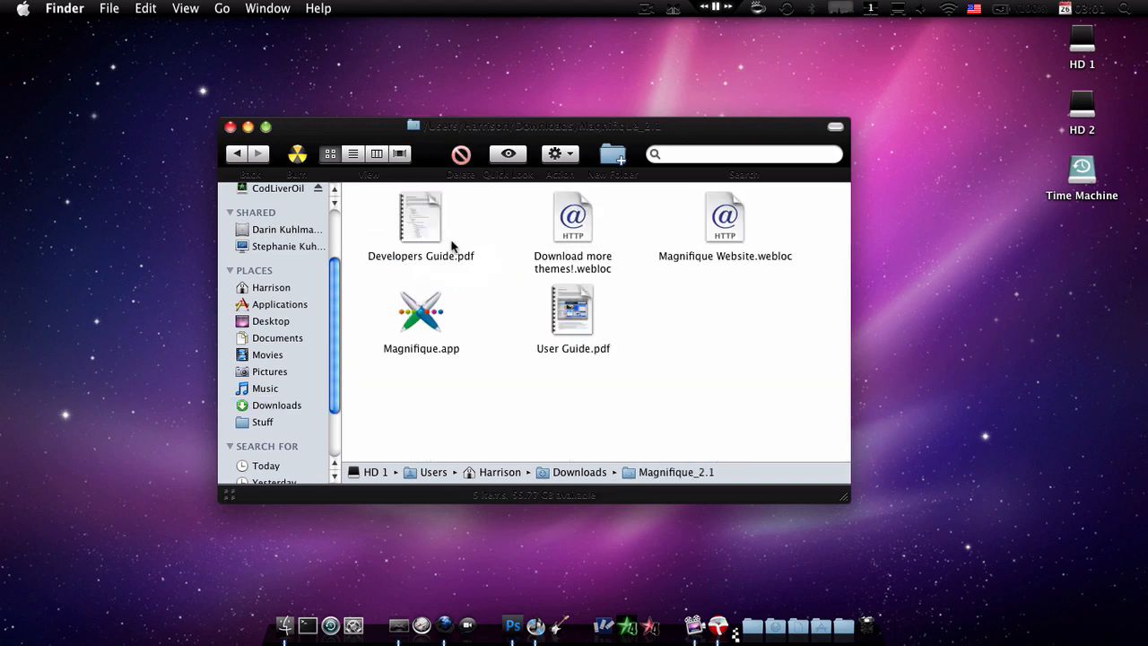
pyautogui.click(421, 309)
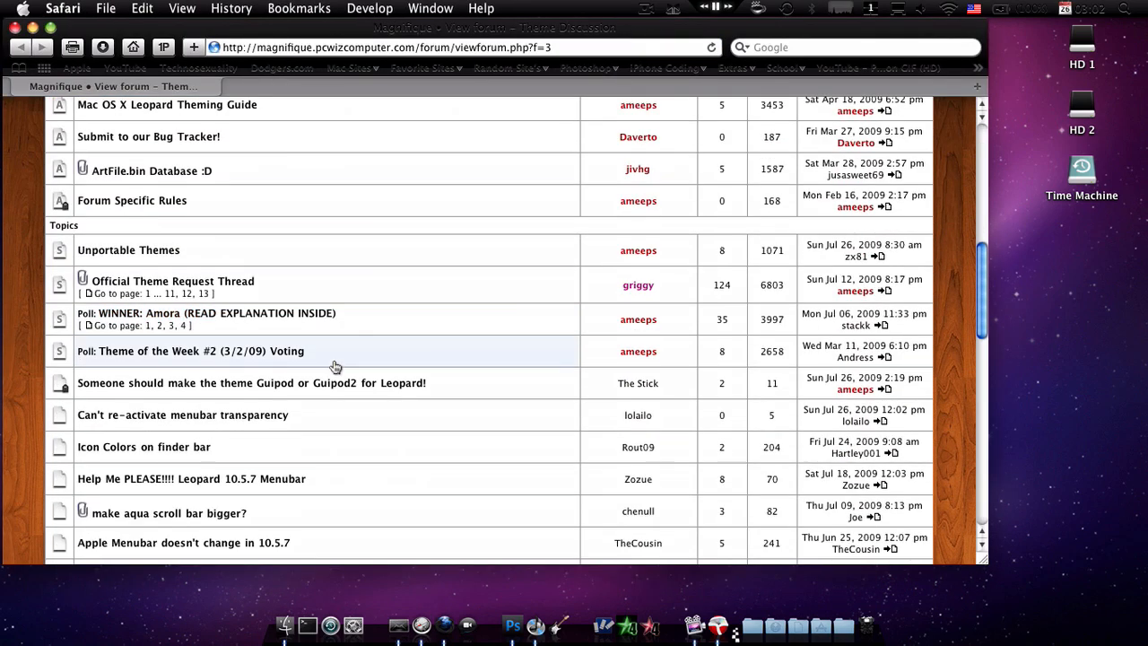
# Scroll the Theme Discussion topic list to the bottom of its first page.
pyautogui.scroll(-3)
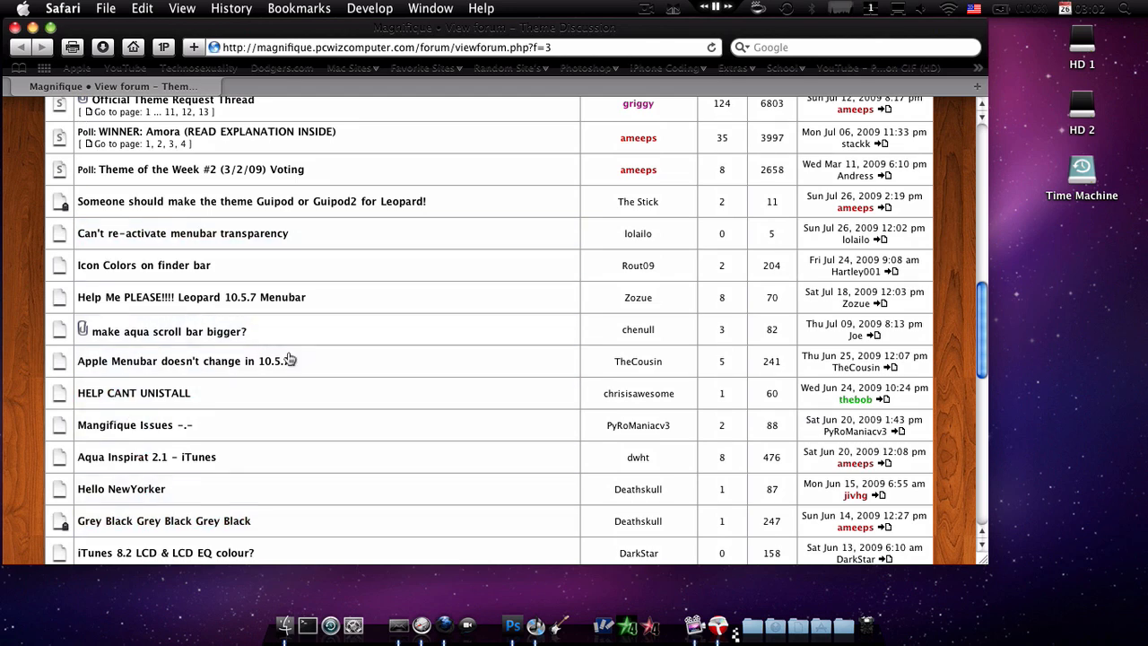
pyautogui.scroll(-3)
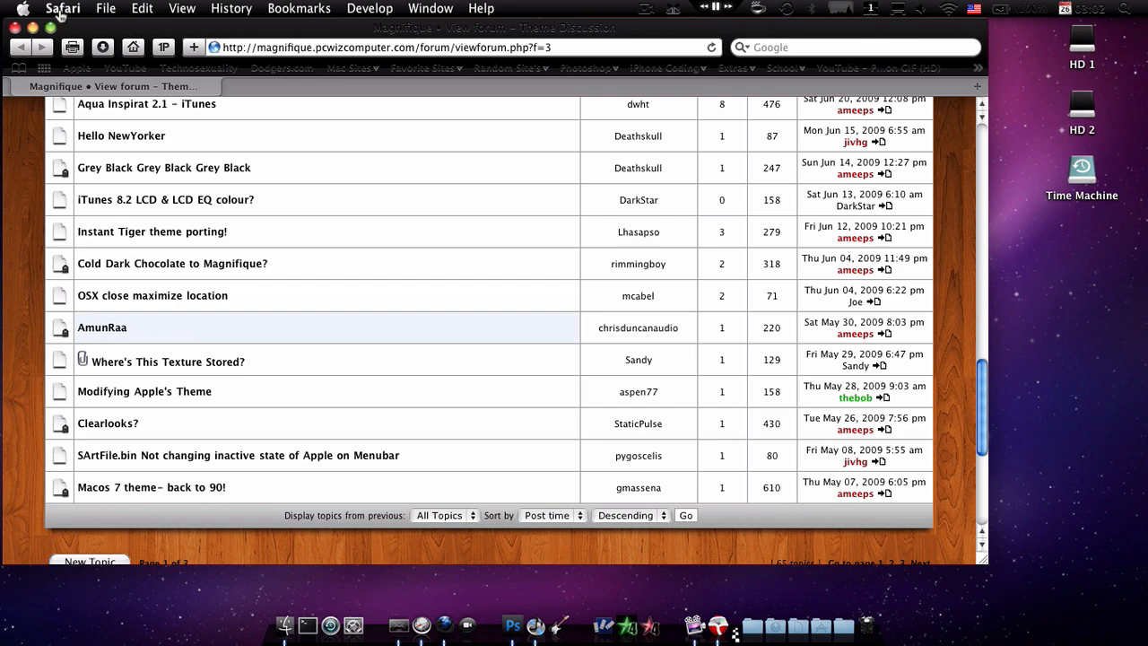
pyautogui.moveTo(642, 229)
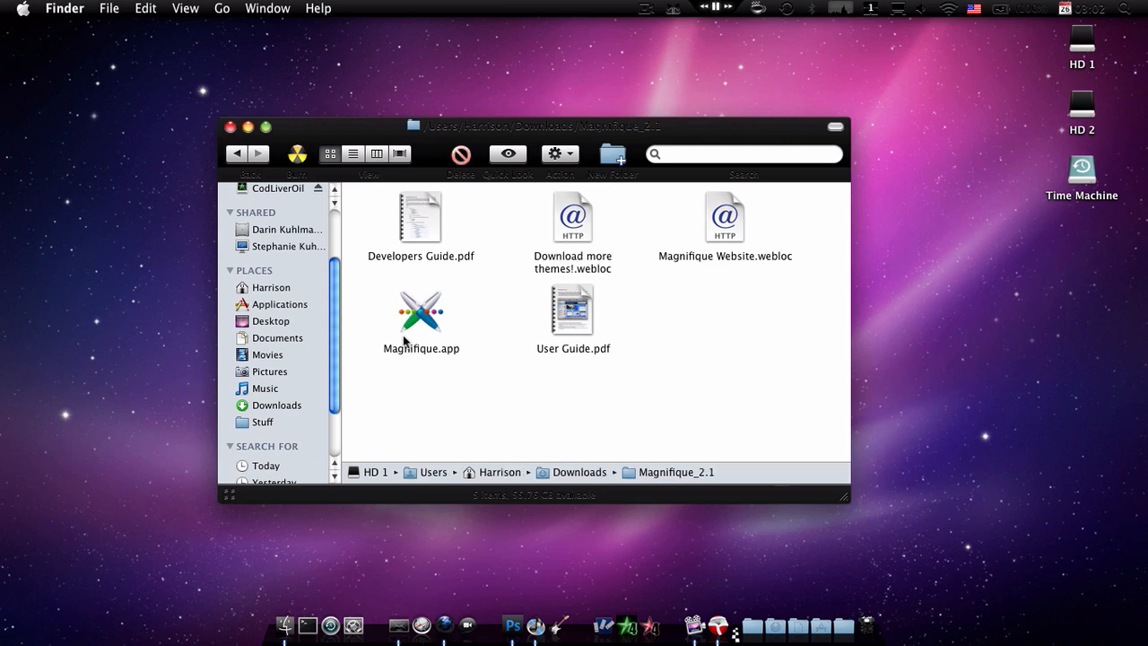
# Launch Magnifique.app from the Magnifique_2.1 folder and move its window slightly down.
pyautogui.click(421, 314)
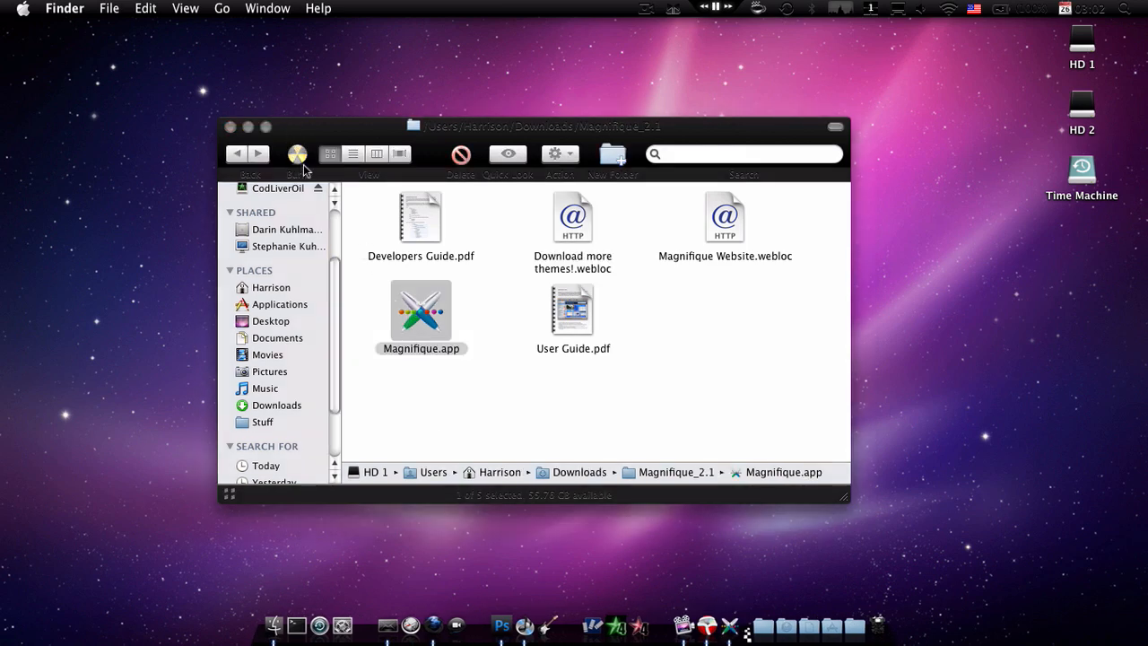
pyautogui.doubleClick(421, 311)
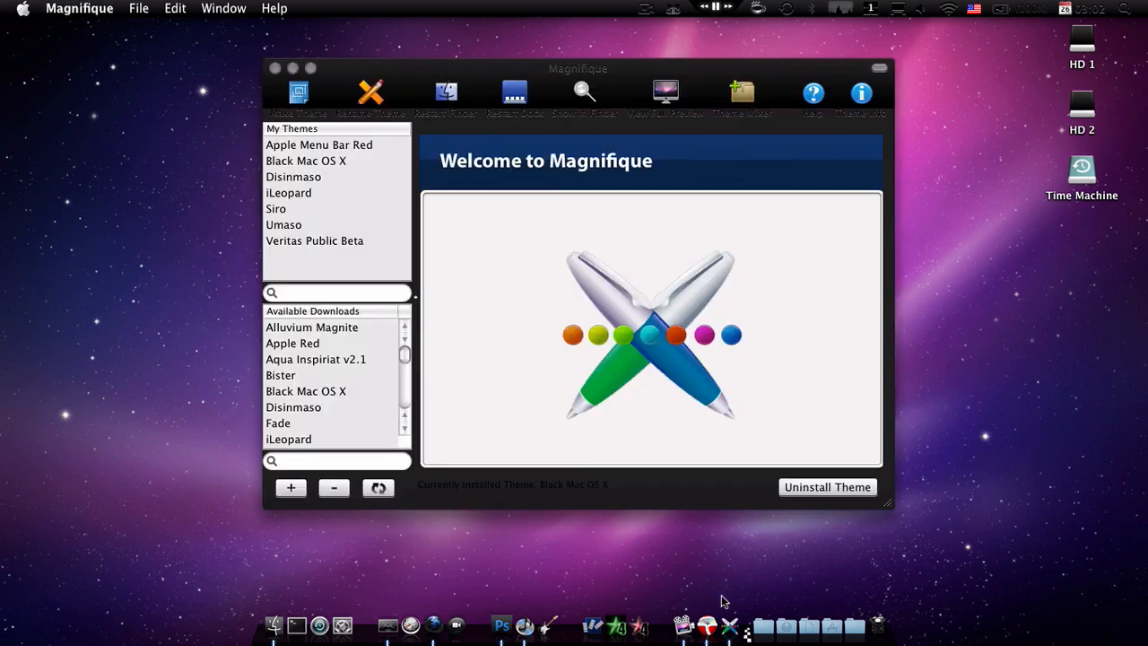
pyautogui.moveTo(579, 68); pyautogui.dragTo(461, 103)
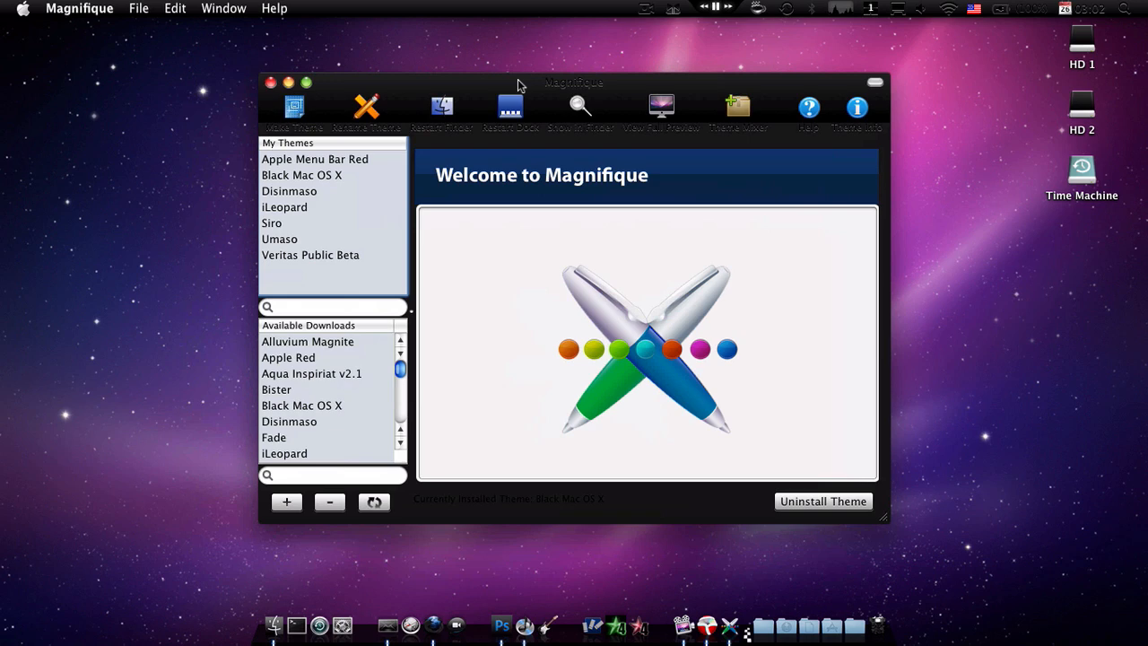
pyautogui.moveTo(378, 159)
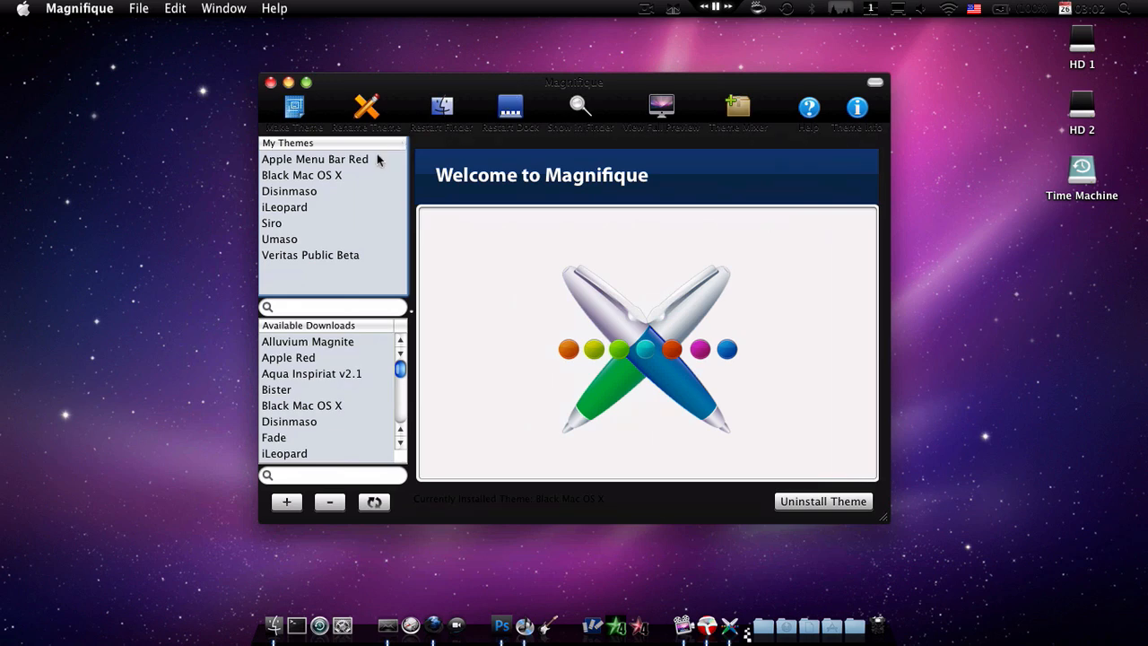
pyautogui.moveTo(852, 561)
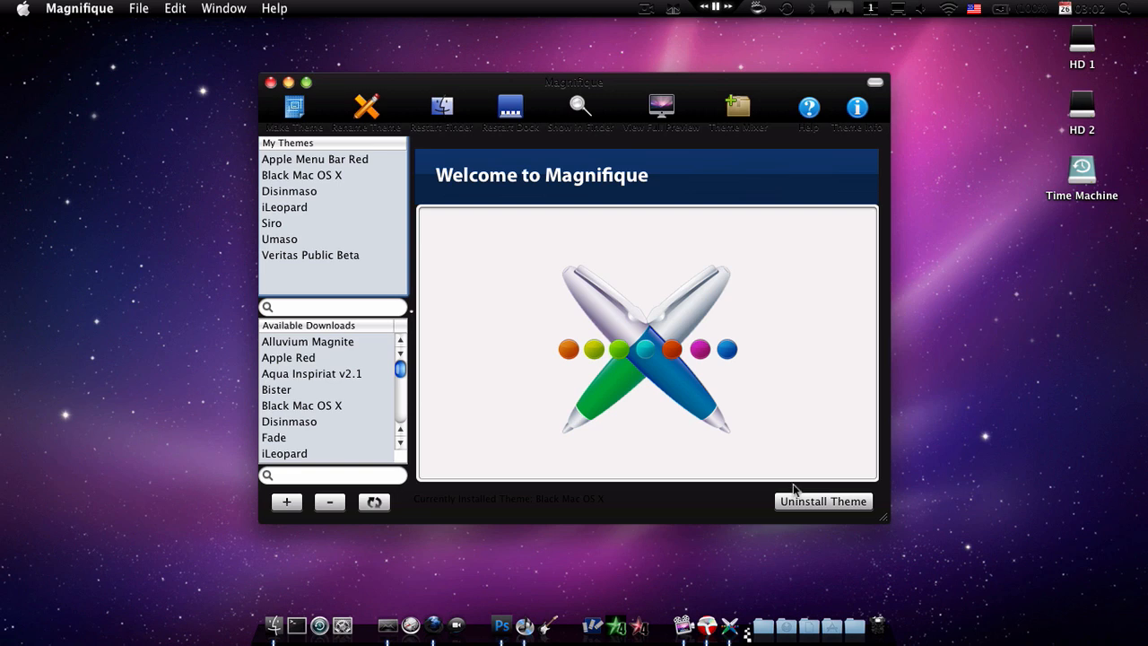
pyautogui.moveTo(376, 164)
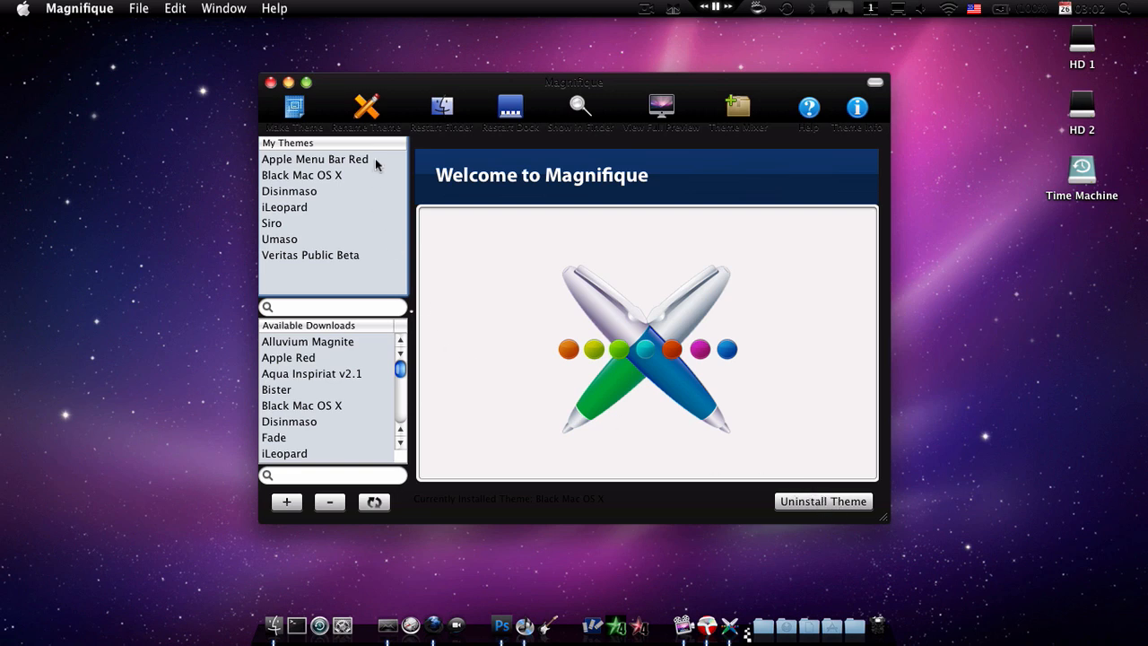
# Select Apple Menu Bar Red in My Themes to preview its red-apple menu bar.
pyautogui.click(315, 159)
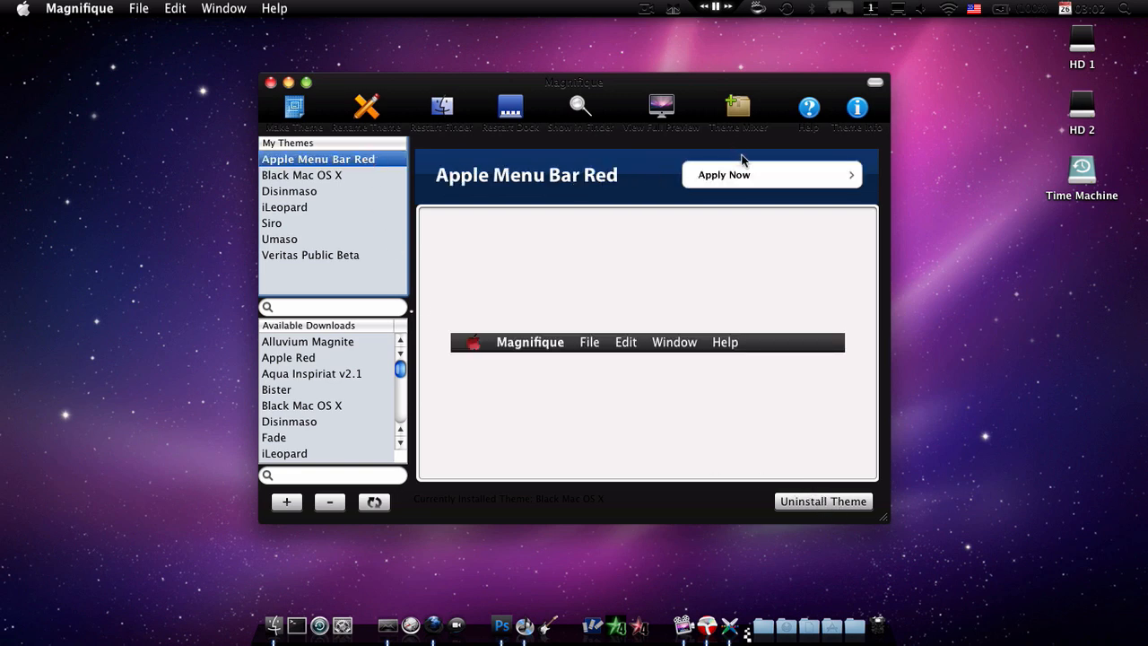
pyautogui.moveTo(758, 165)
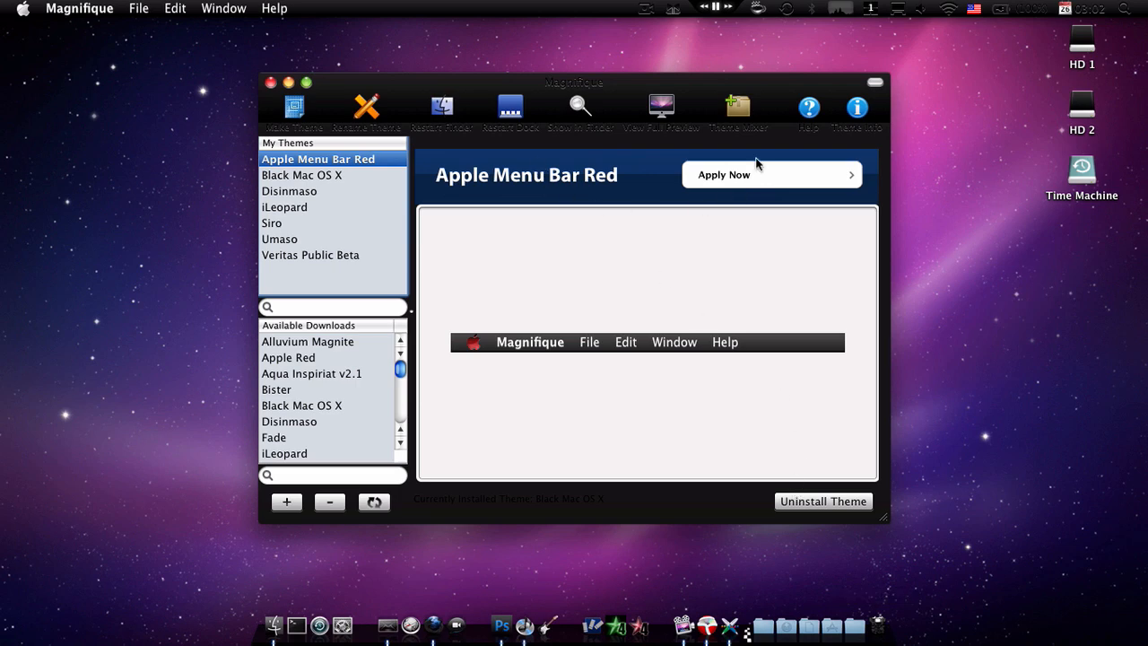
pyautogui.moveTo(473, 114)
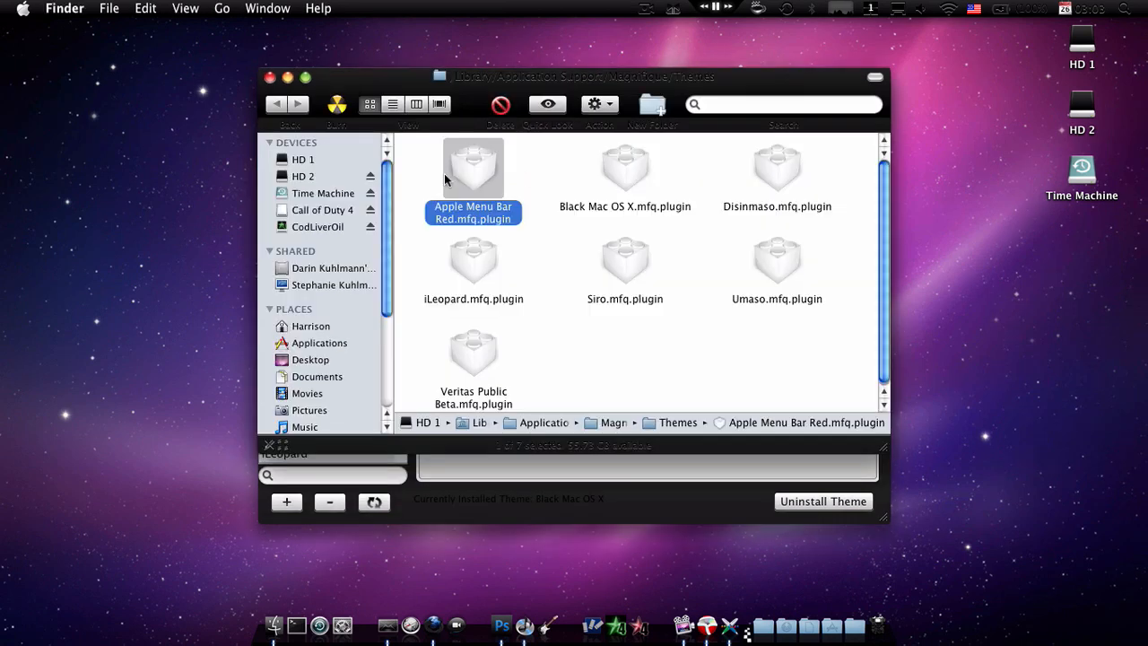
pyautogui.moveTo(453, 93)
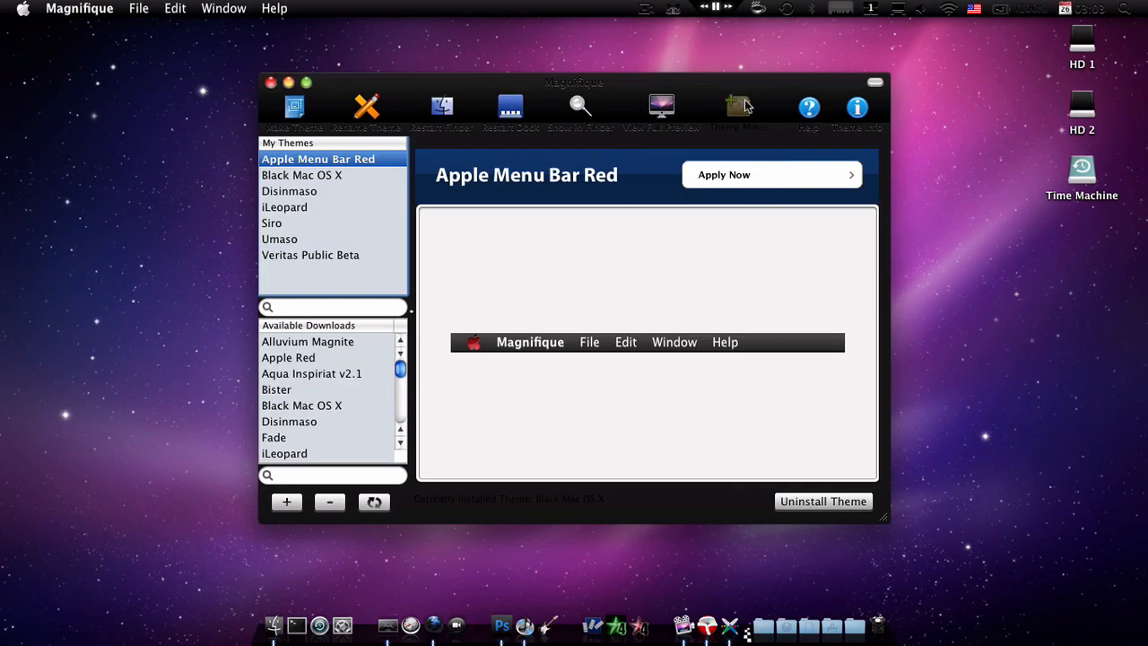
pyautogui.click(737, 106)
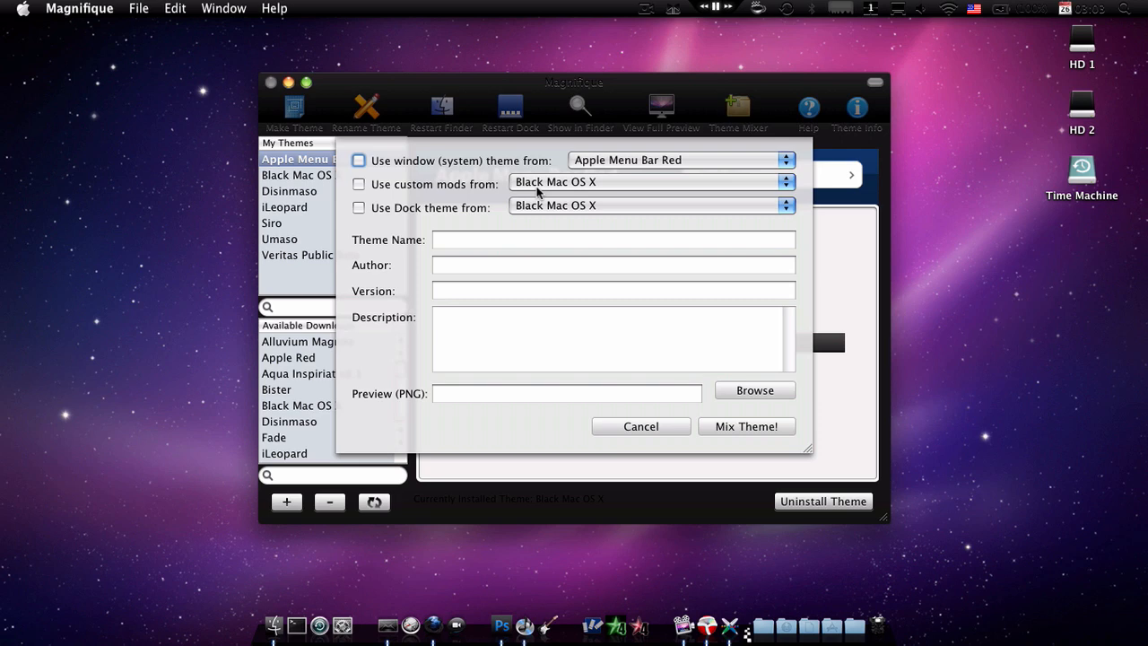
pyautogui.moveTo(475, 177)
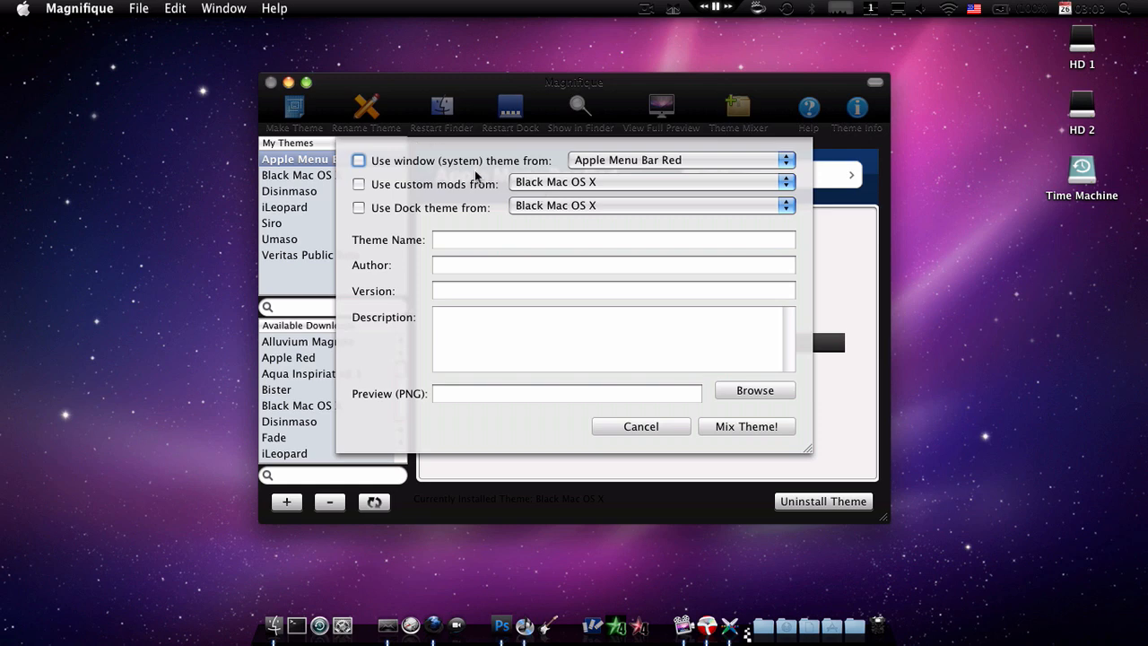
pyautogui.moveTo(565, 184)
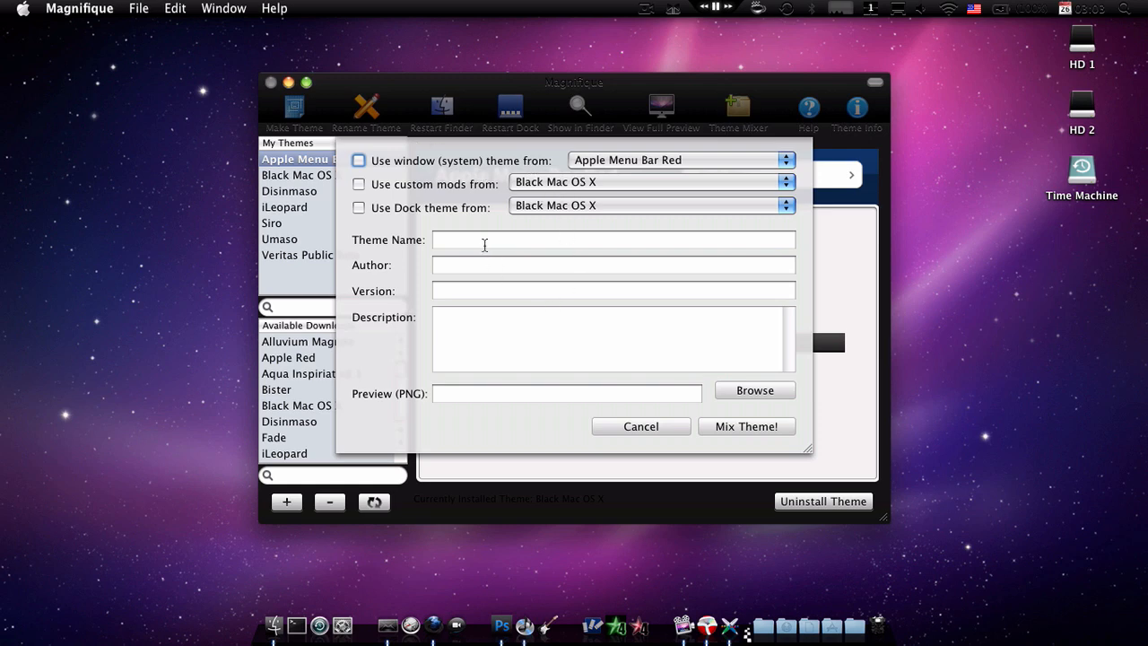
pyautogui.moveTo(722, 399)
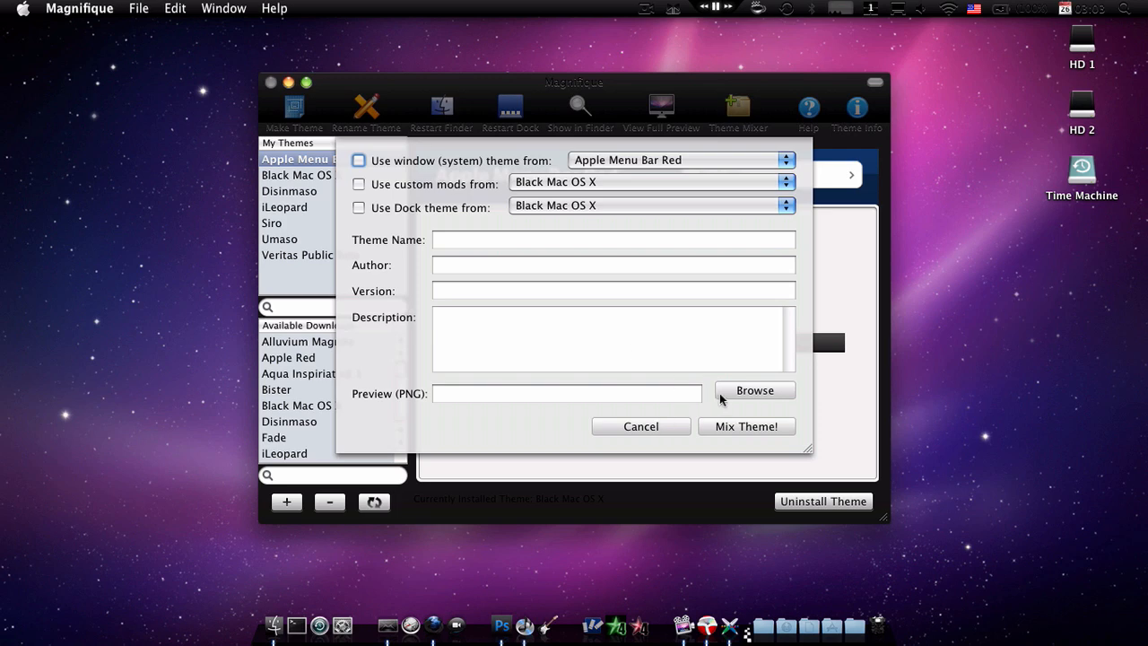
pyautogui.moveTo(713, 414)
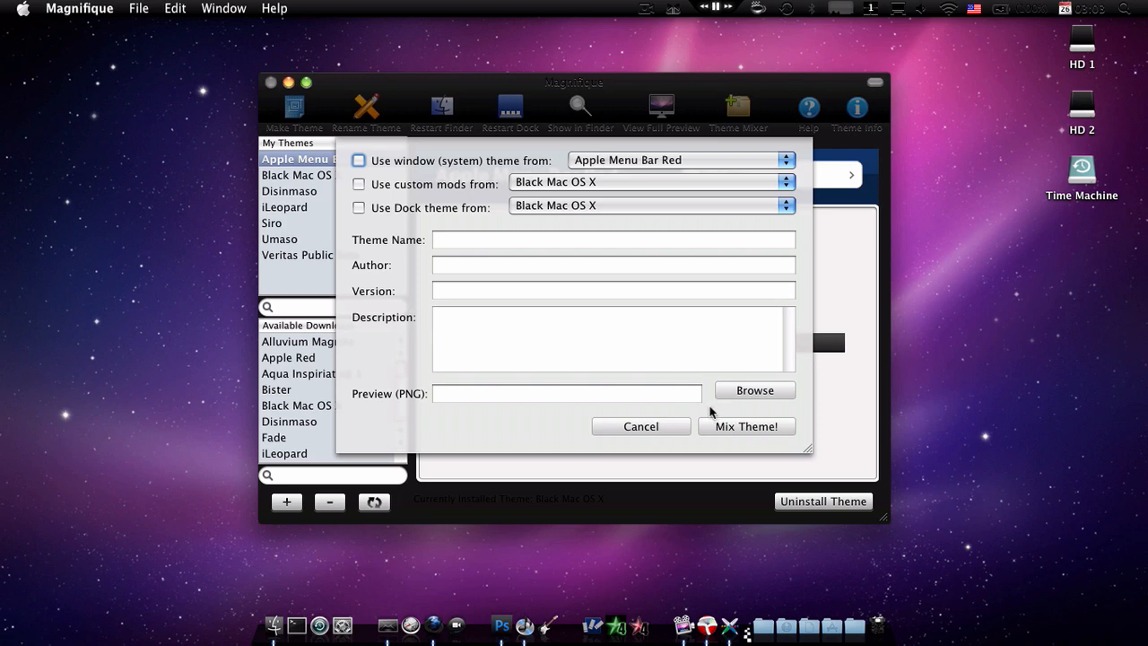
pyautogui.moveTo(566, 431)
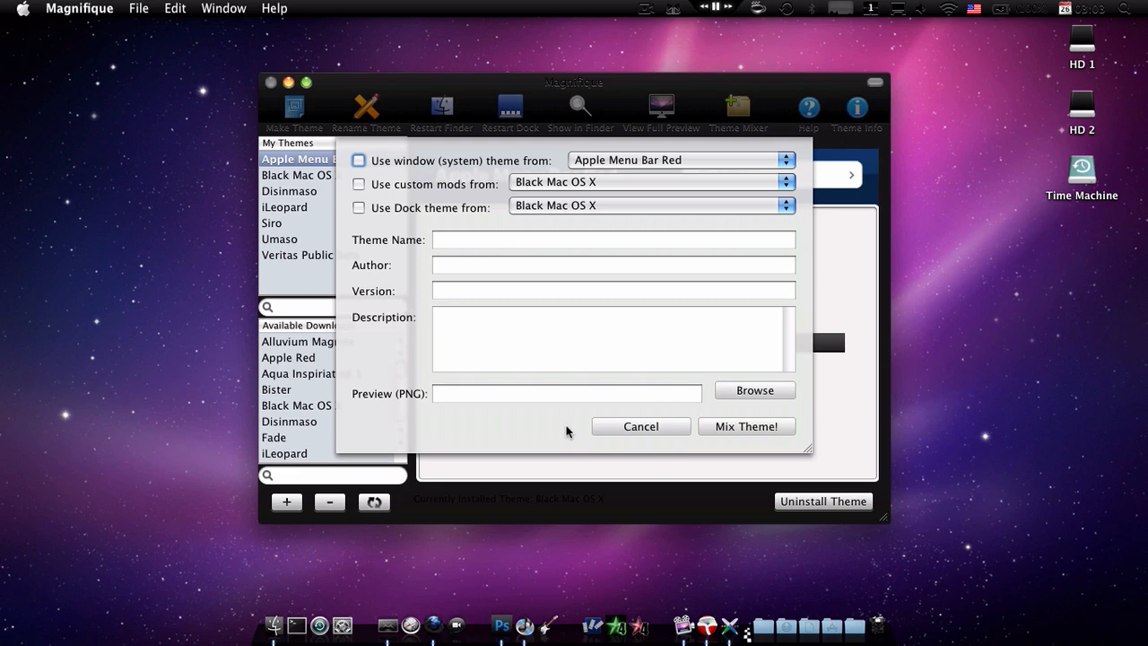
pyautogui.moveTo(699, 417)
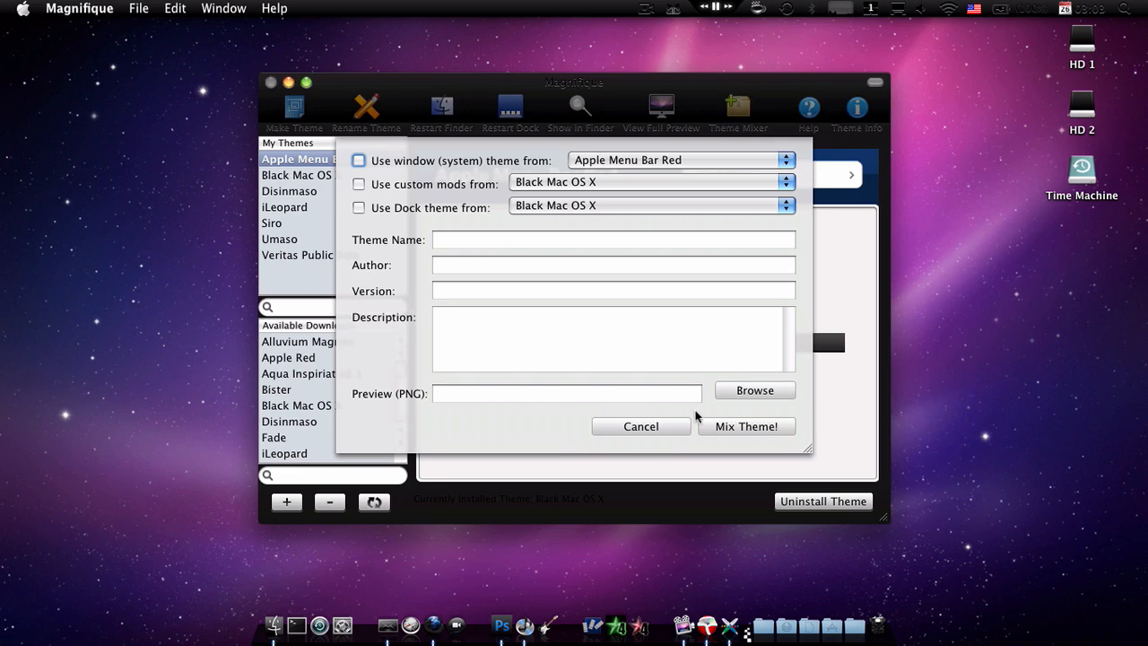
pyautogui.moveTo(726, 350)
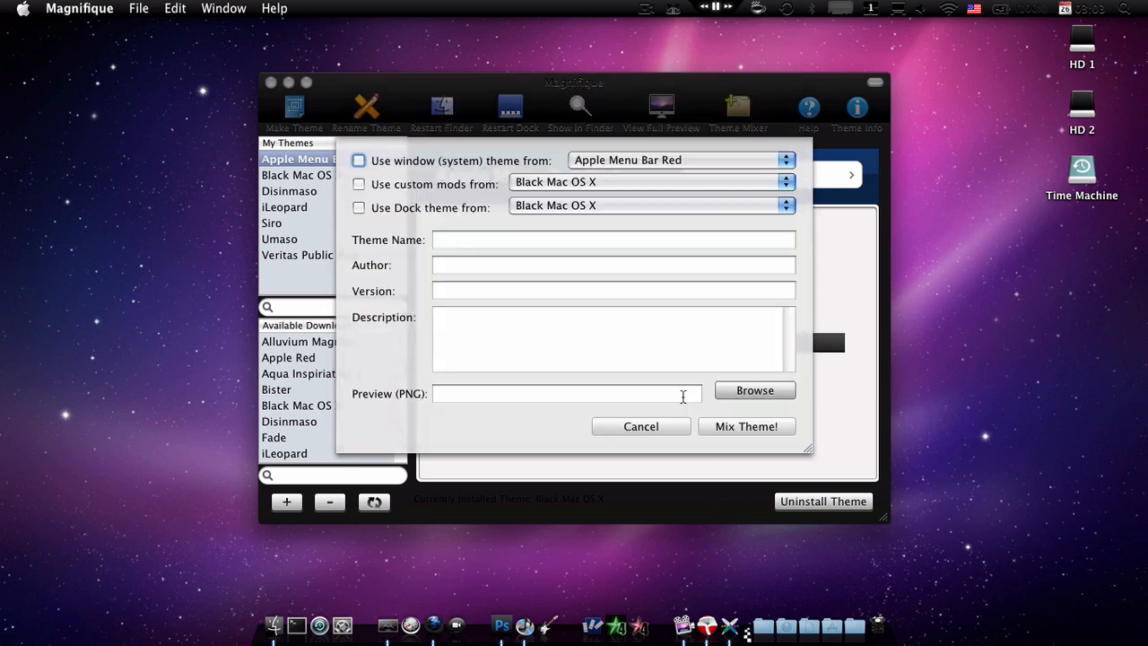
# Dismiss the theme mixer, then close the Customize Toolbar sheet with Done.
pyautogui.click(640, 426)
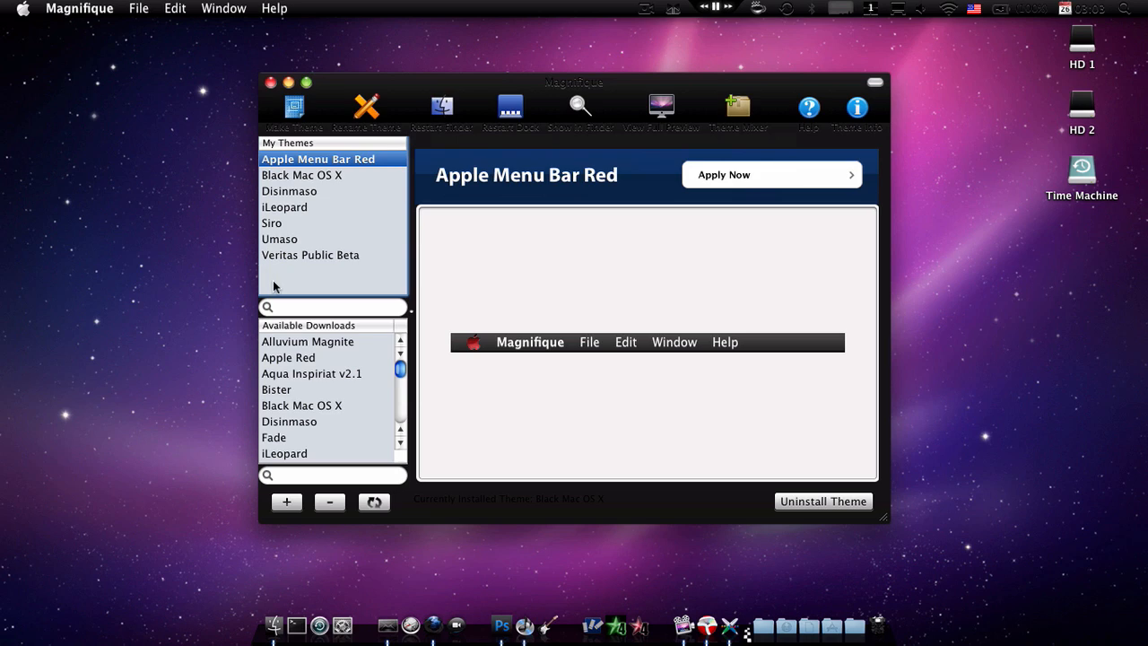
pyautogui.moveTo(267, 99)
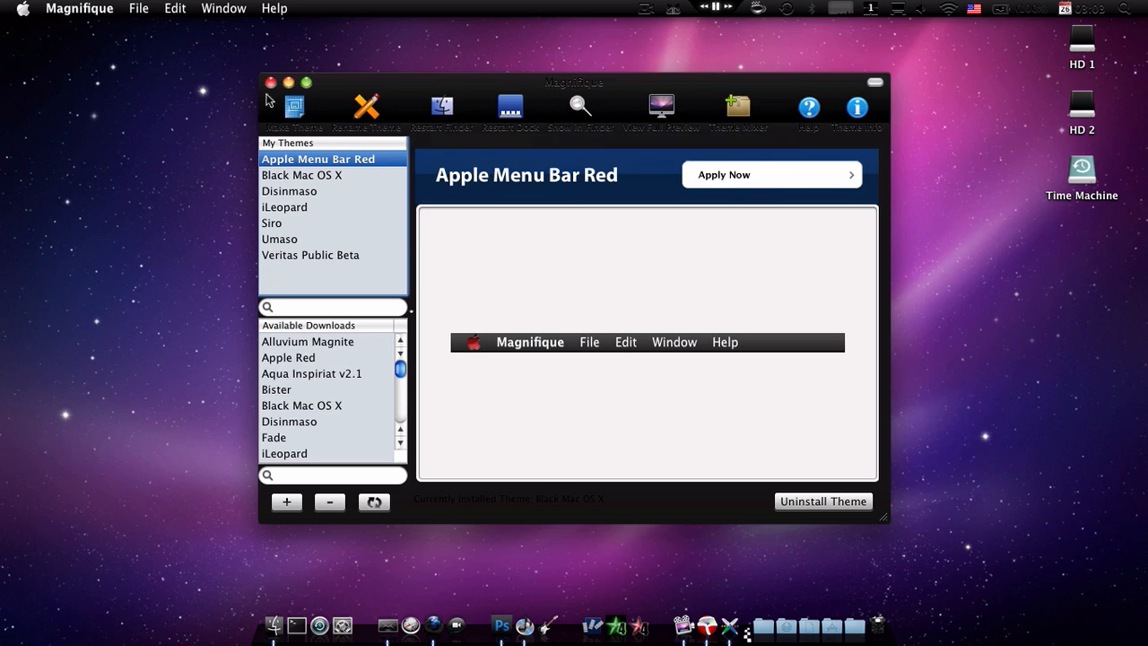
pyautogui.moveTo(482, 112)
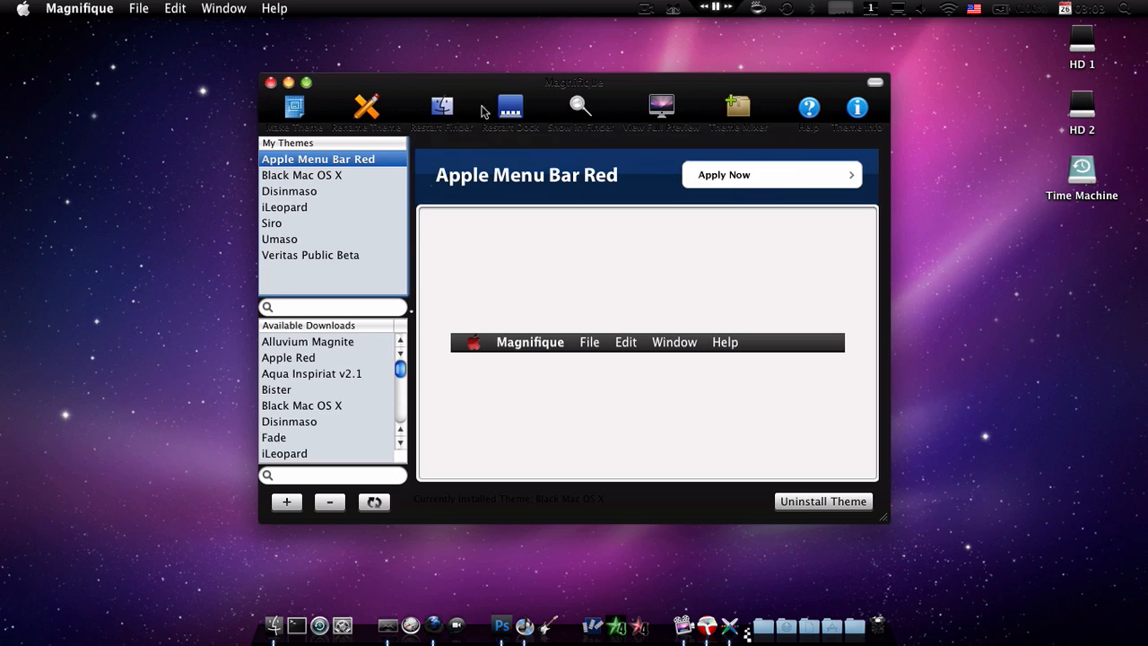
pyautogui.moveTo(363, 350)
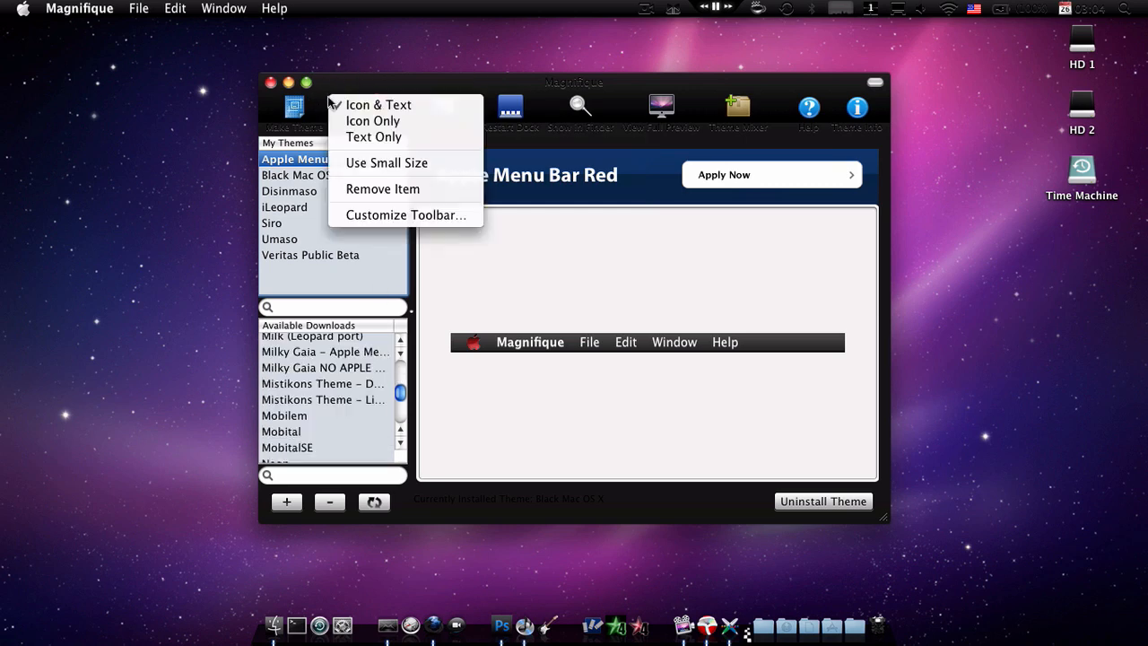
pyautogui.click(406, 214)
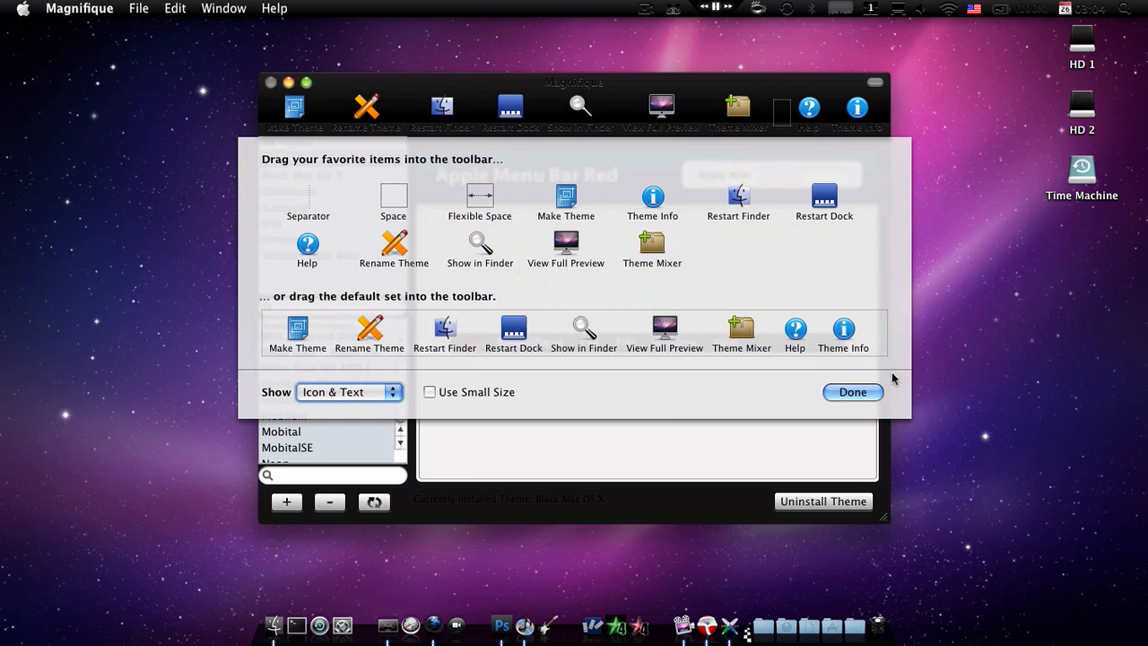
pyautogui.click(851, 392)
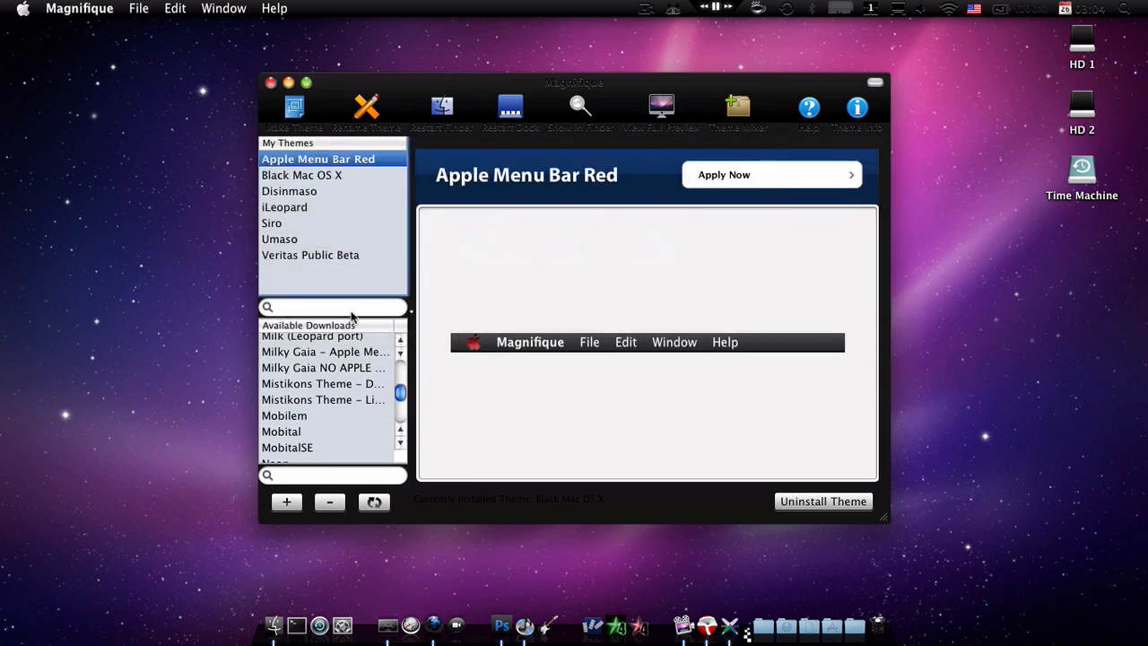
# Scroll Available Downloads, preview Disinmaso, and view its full screenshot in Safari.
pyautogui.scroll(3)
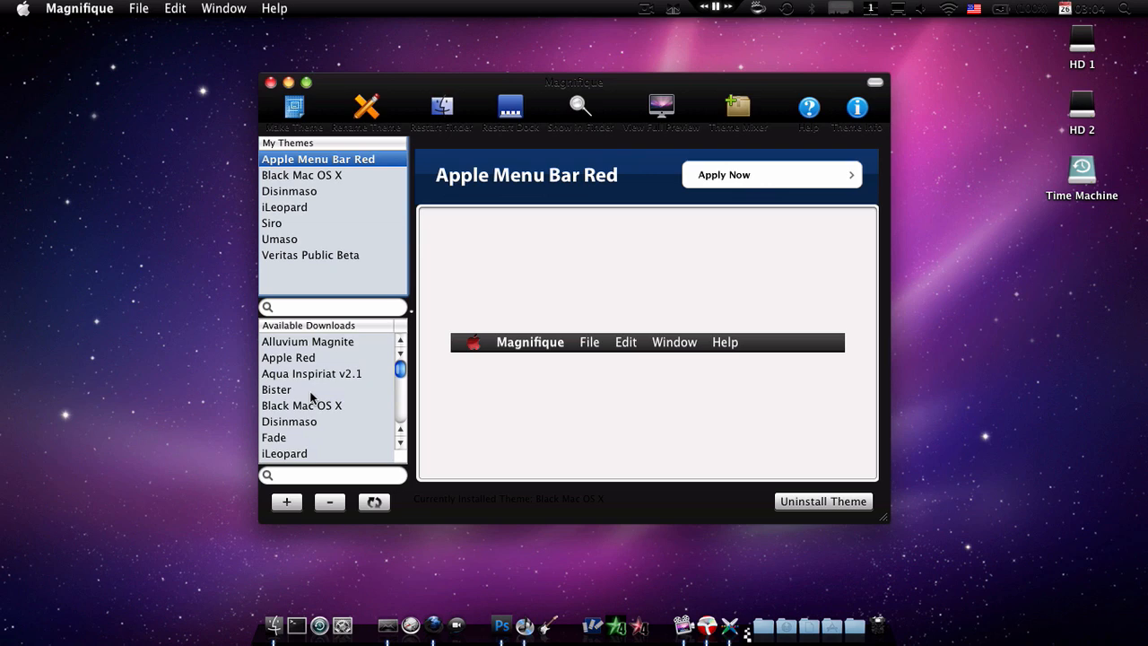
pyautogui.moveTo(312, 393)
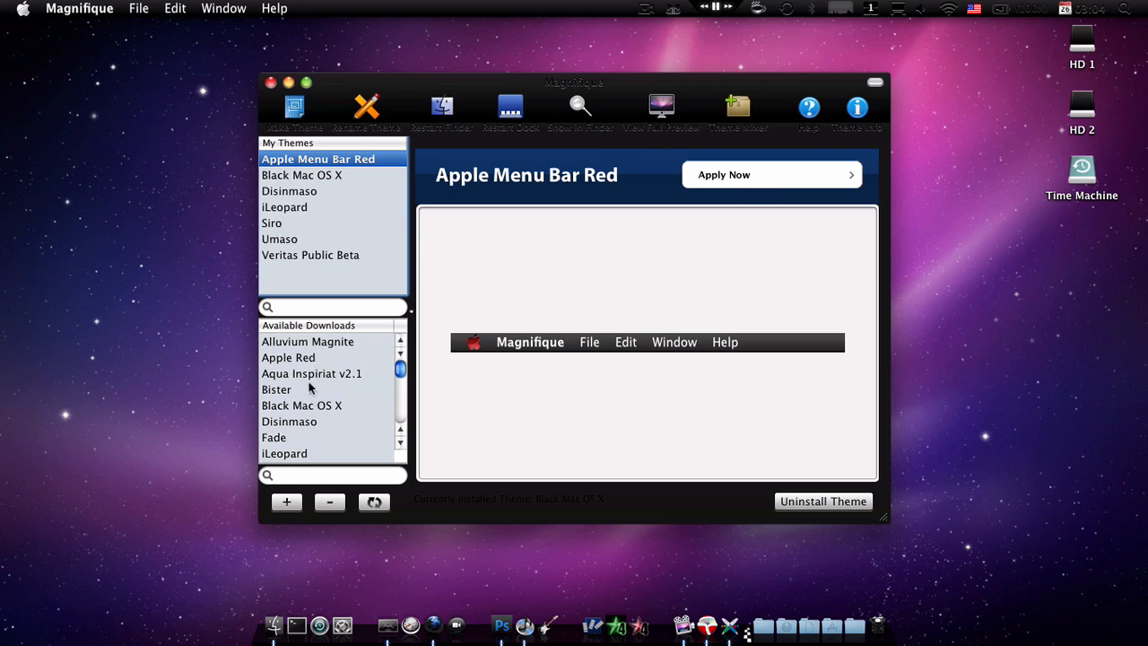
pyautogui.scroll(-3)
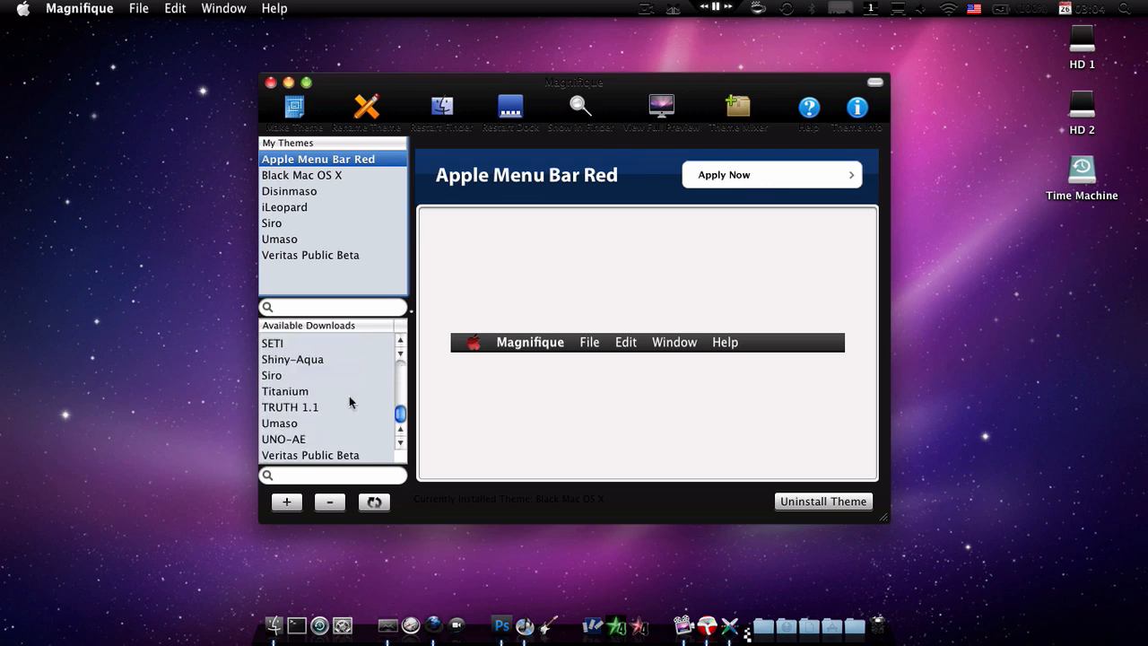
pyautogui.click(292, 390)
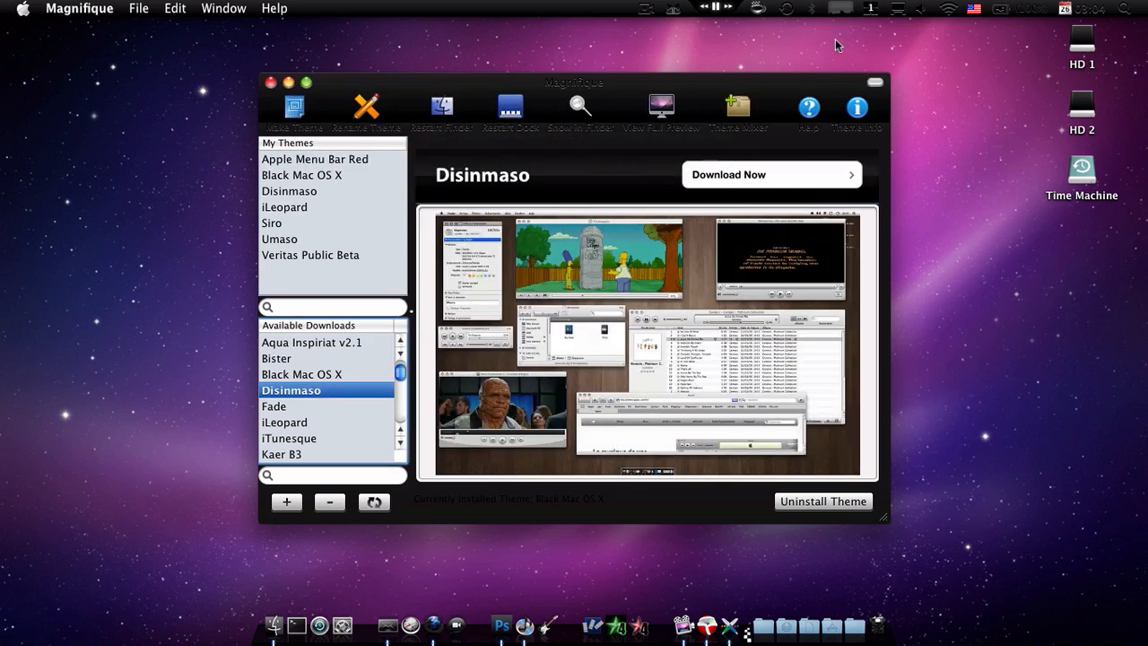
pyautogui.click(771, 174)
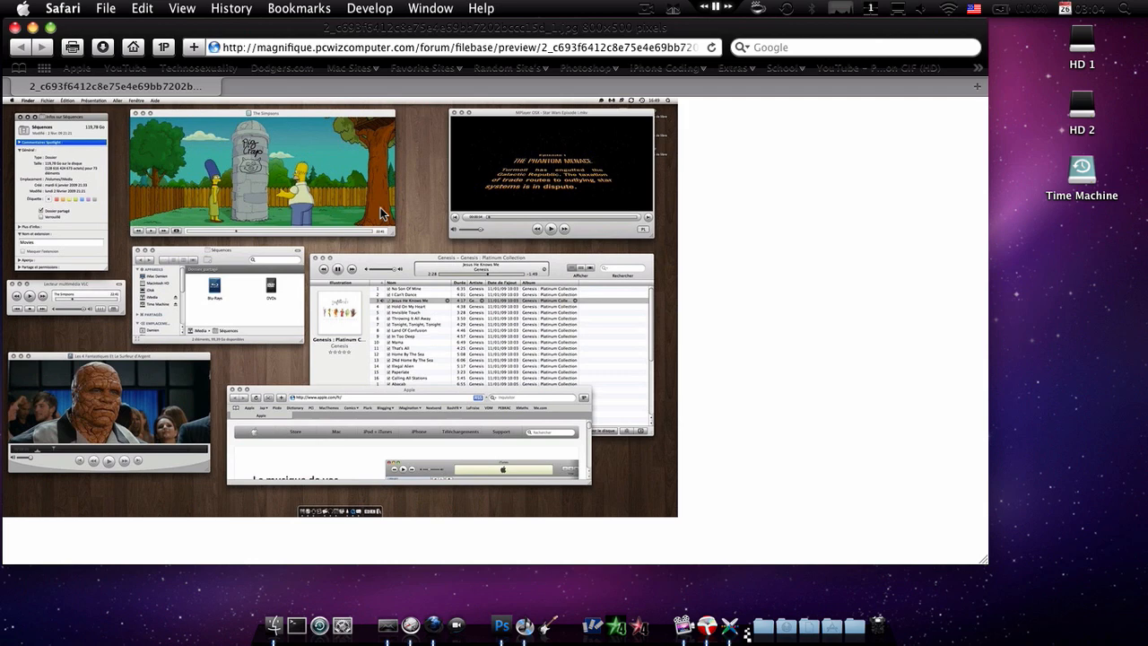
pyautogui.moveTo(254, 242)
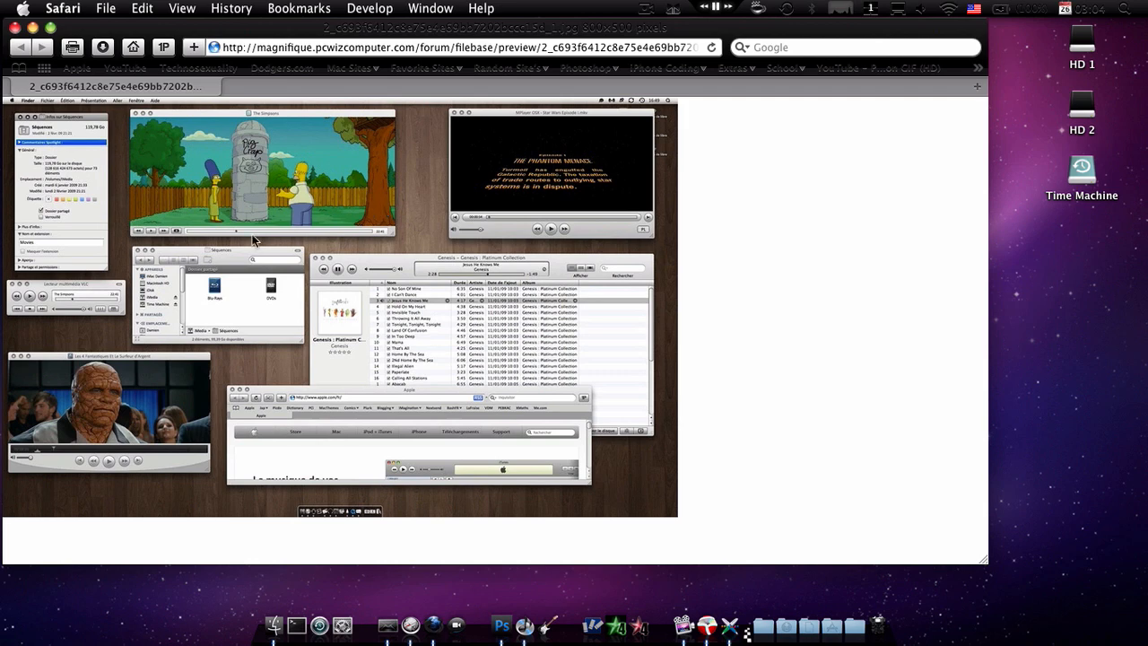
pyautogui.moveTo(319, 151)
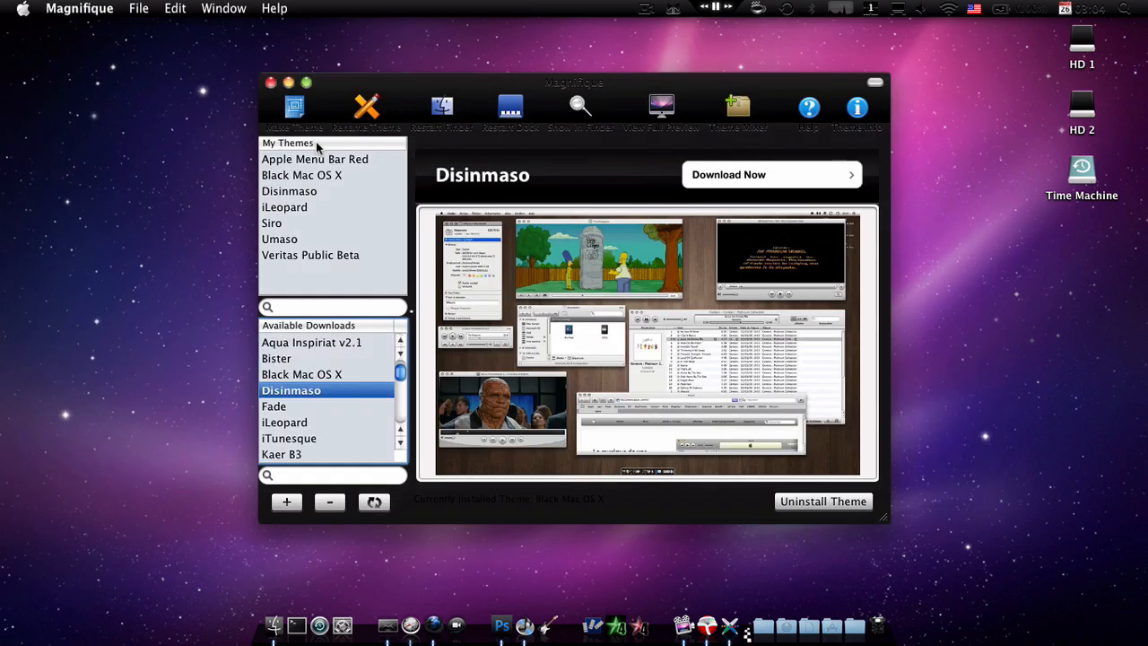
# Preview Apple Red, then Apple Menu Bar Red, then return to Apple Red.
pyautogui.click(288, 357)
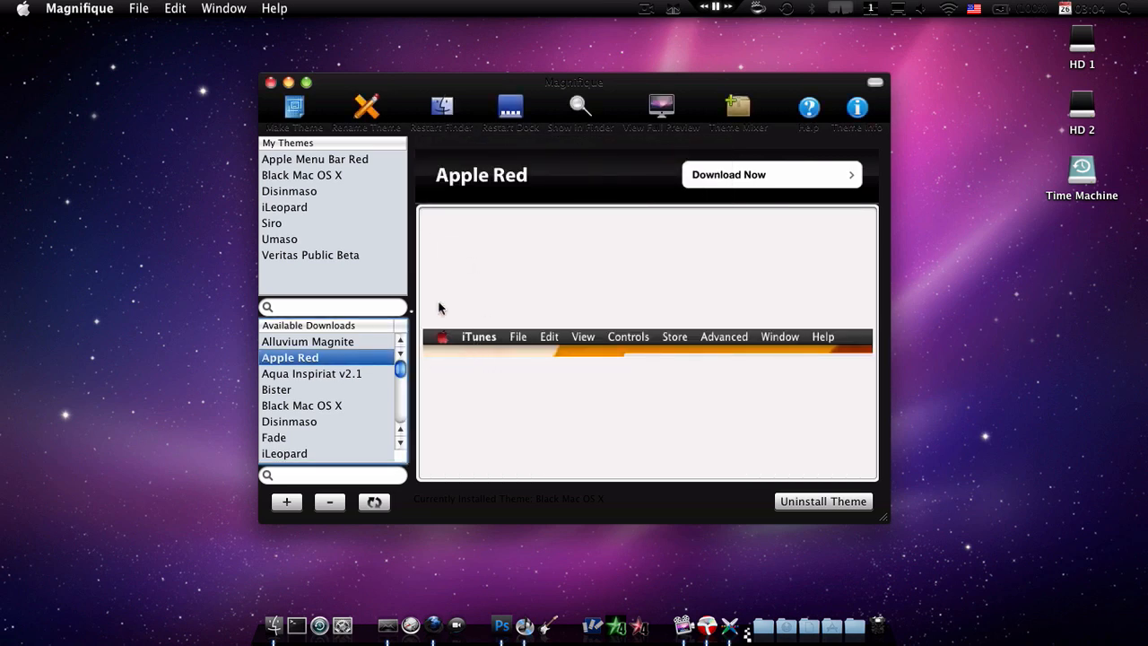
pyautogui.click(315, 159)
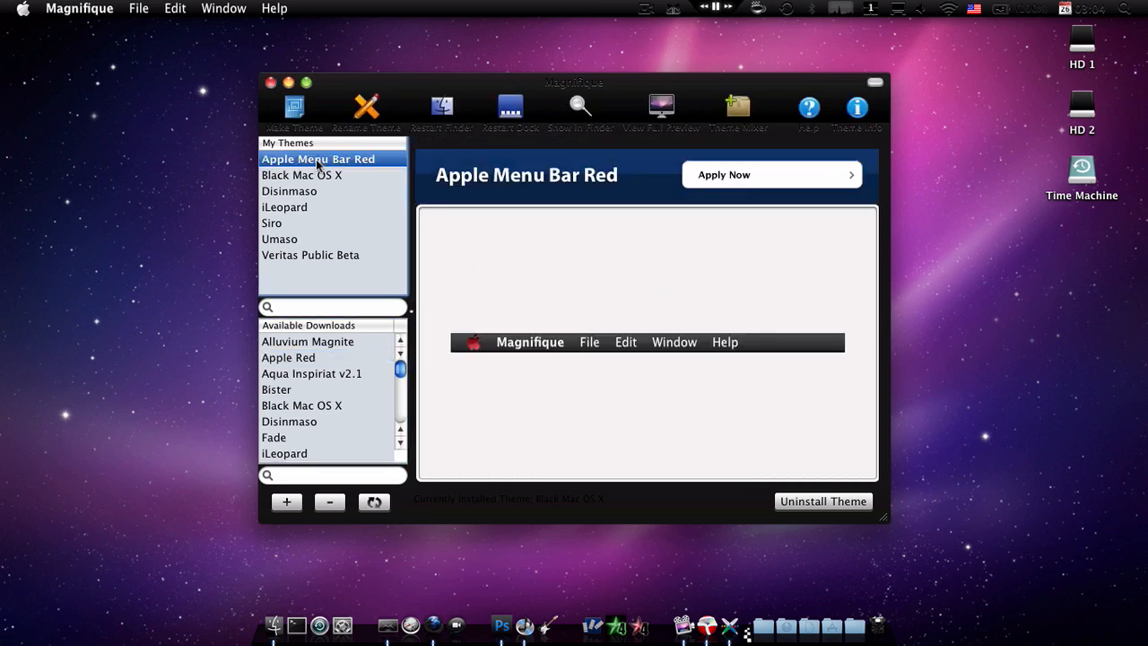
pyautogui.moveTo(321, 360)
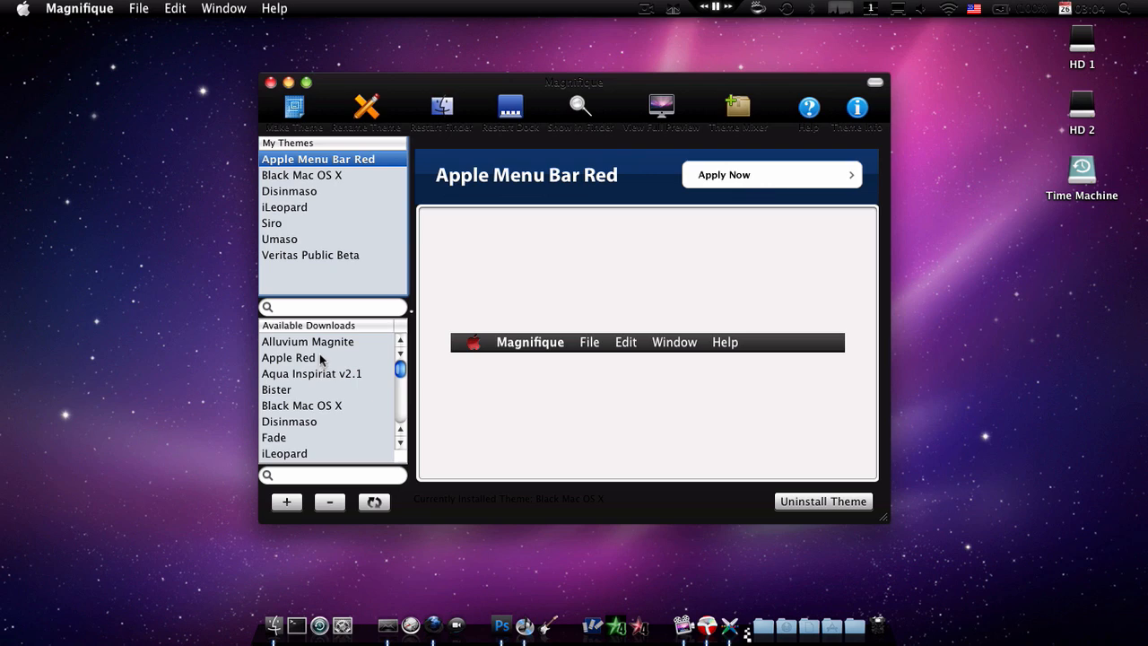
pyautogui.click(289, 357)
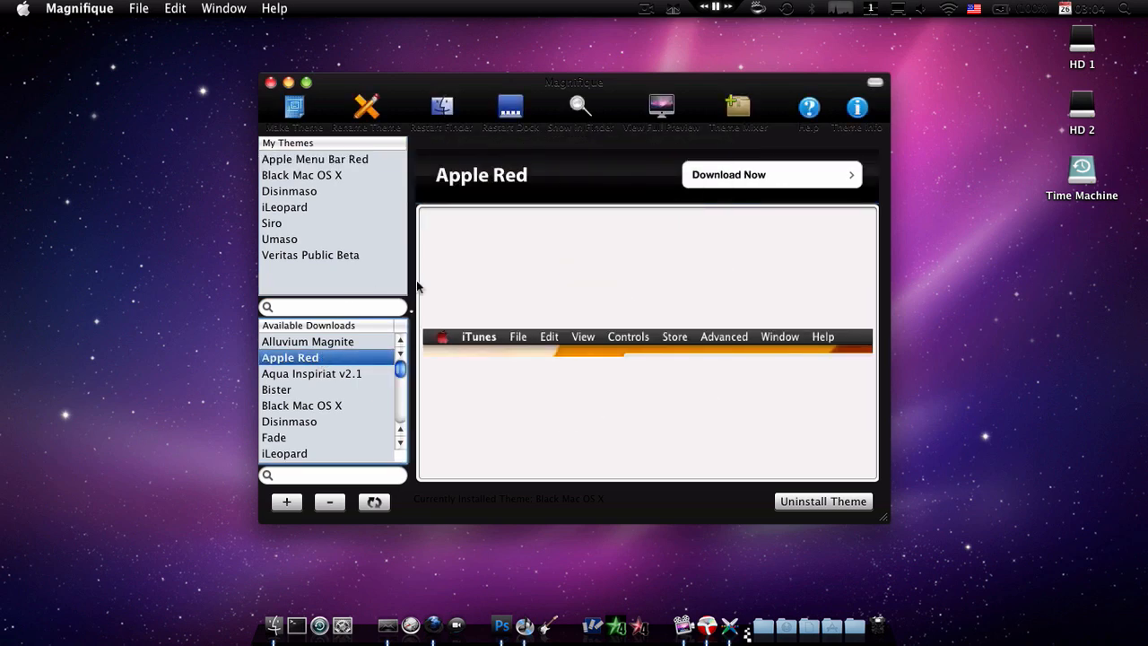
pyautogui.moveTo(515, 282)
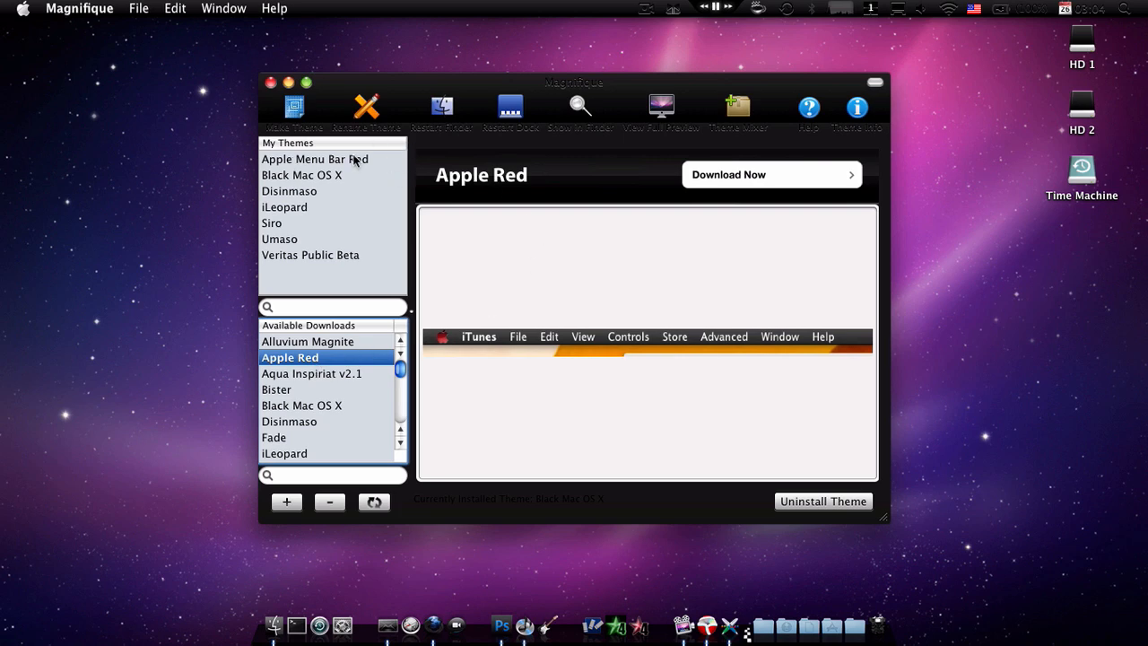
# Choose the Apple Menu Bar Red theme and confirm applying it as the system theme.
pyautogui.click(315, 158)
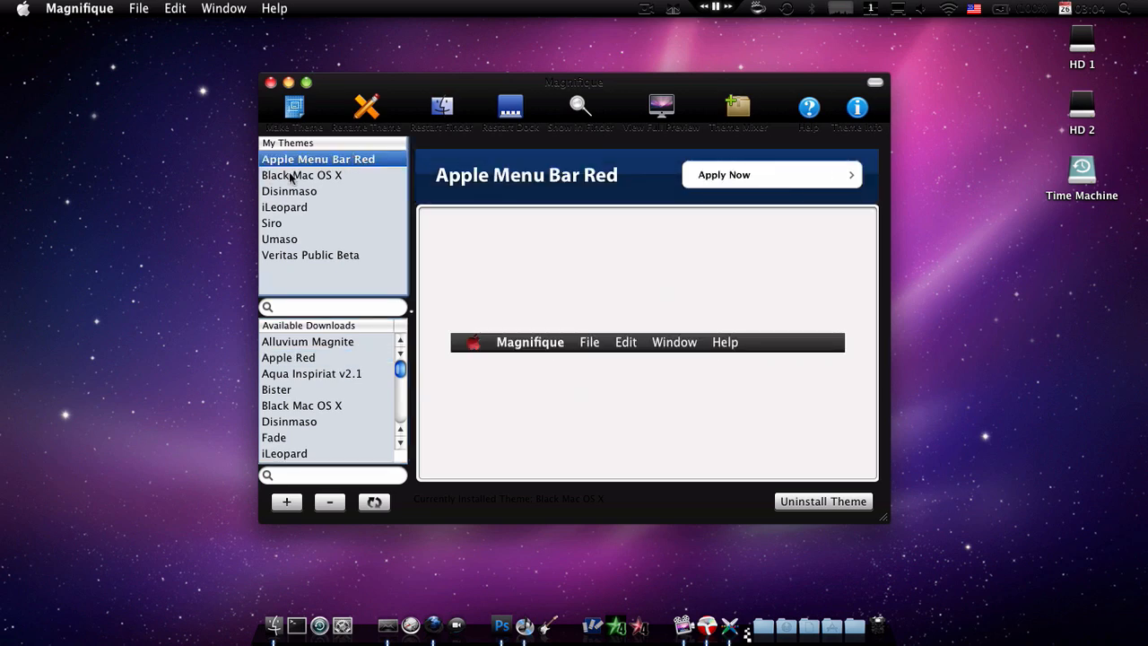
pyautogui.moveTo(896, 157)
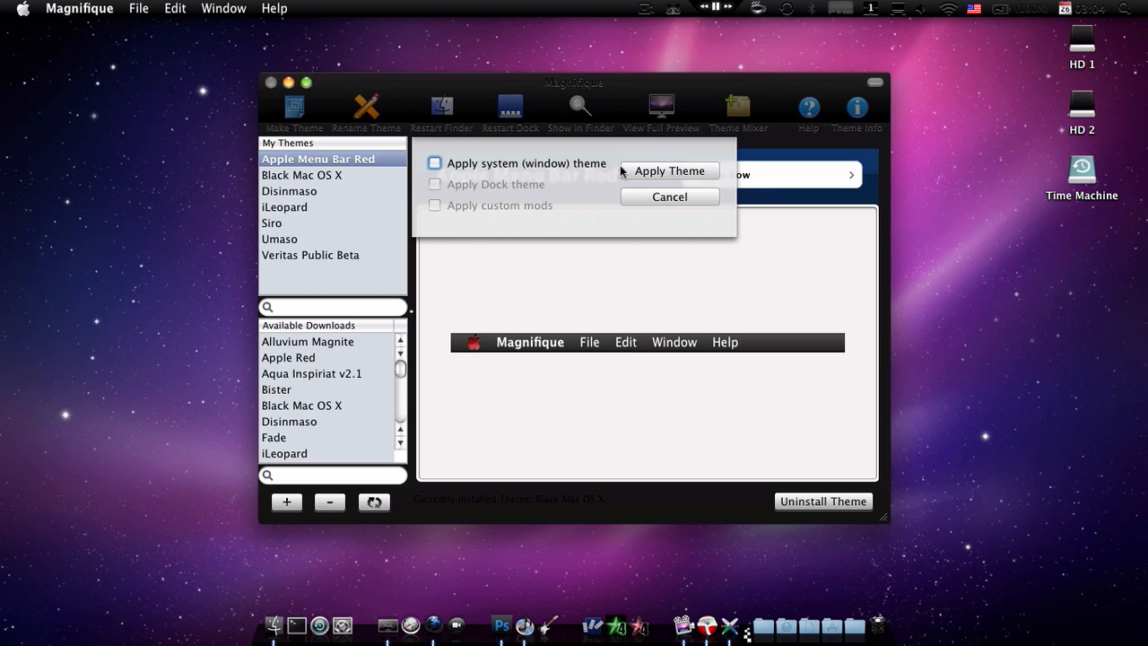
pyautogui.moveTo(439, 76)
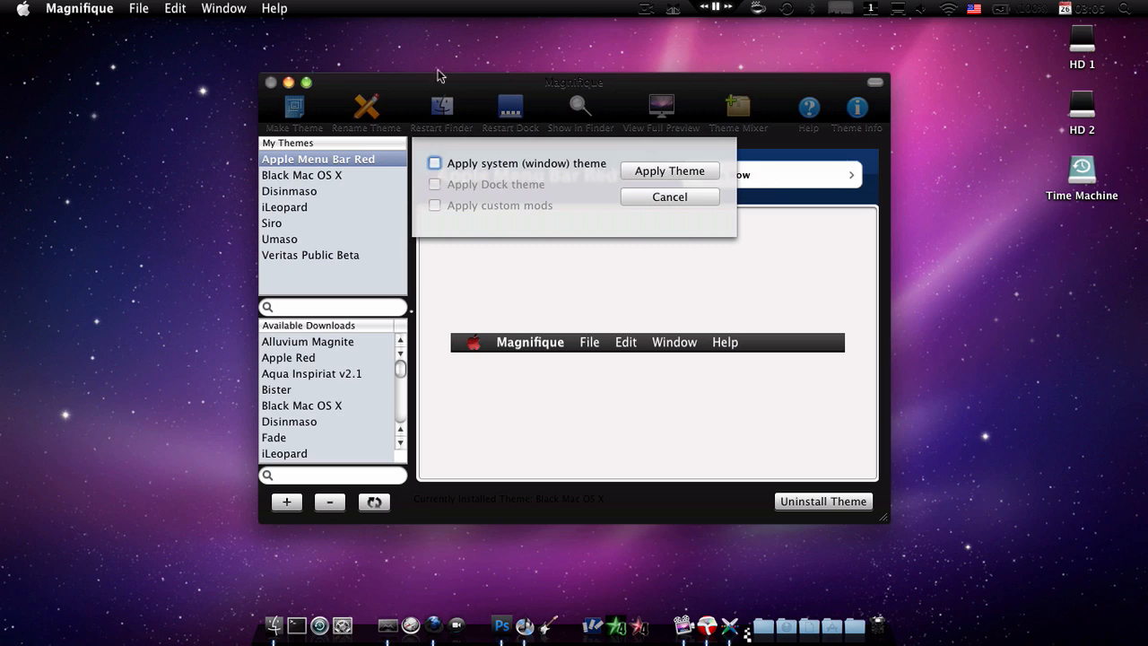
pyautogui.moveTo(426, 191)
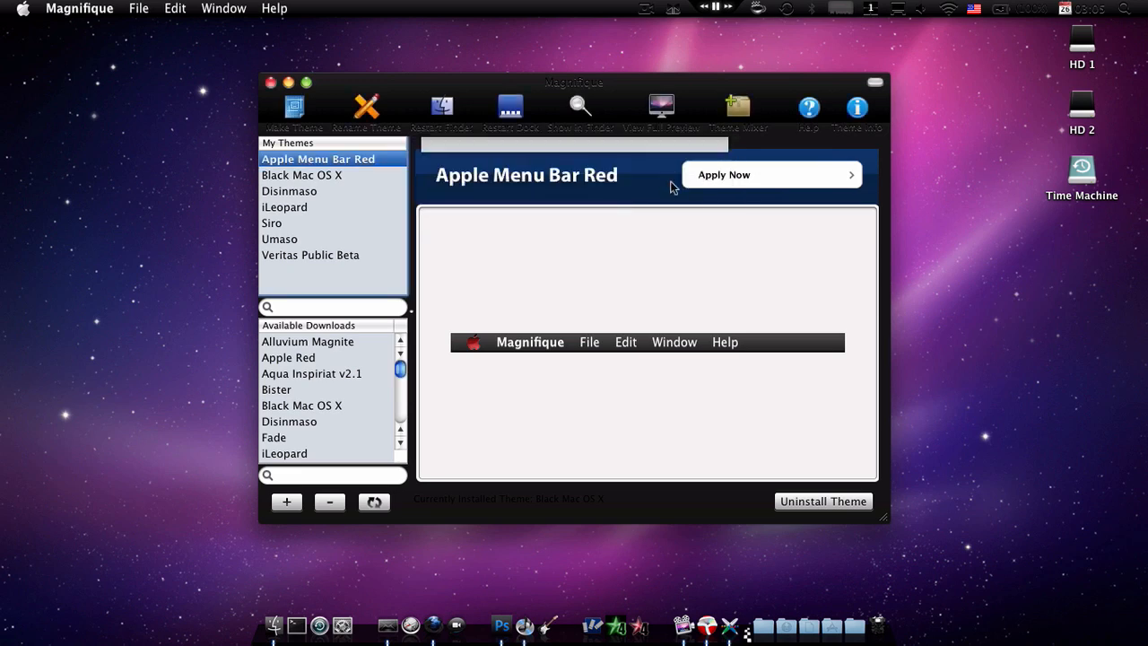
pyautogui.click(769, 174)
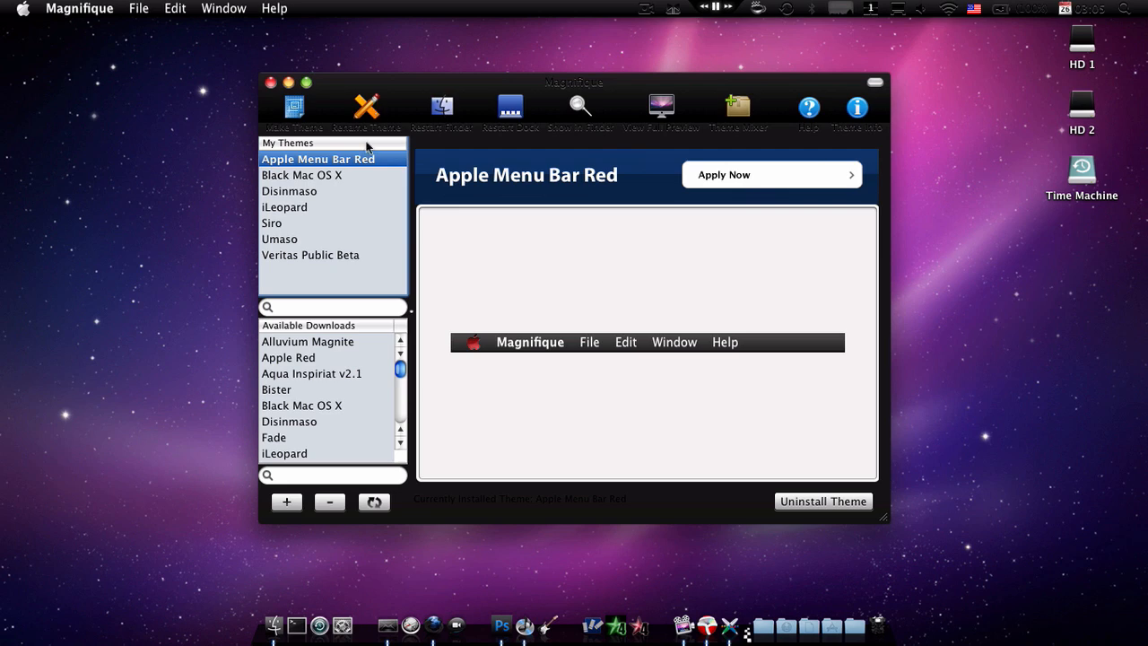
pyautogui.moveTo(456, 119)
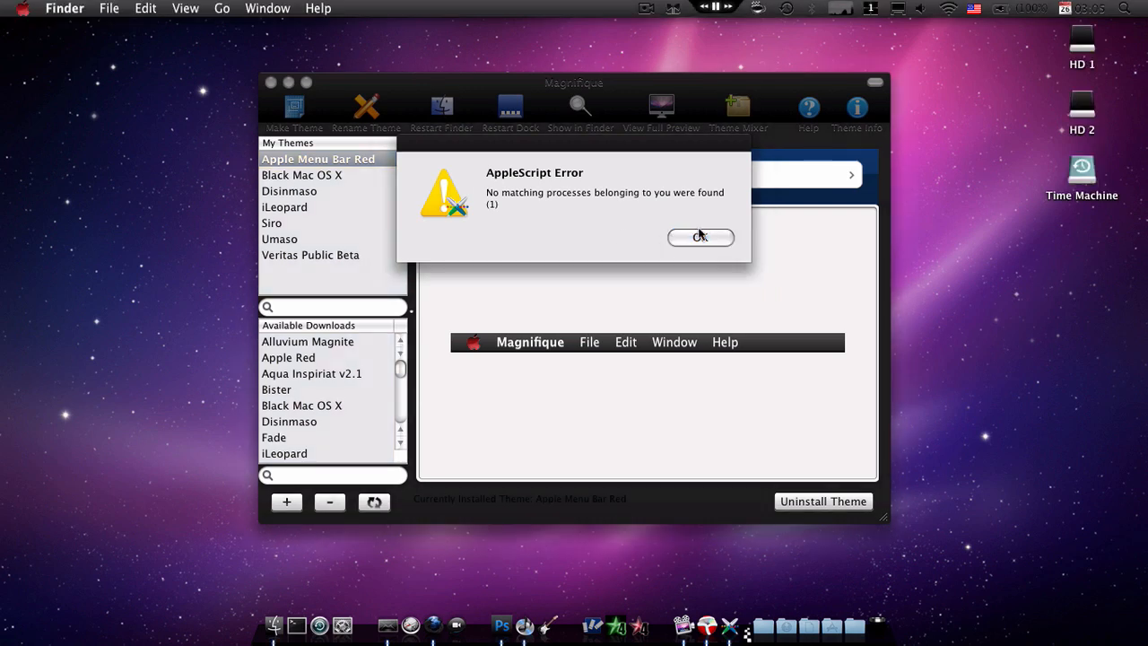
# Dismiss the AppleScript error, then open and close the Finder HD 1 window.
pyautogui.click(700, 236)
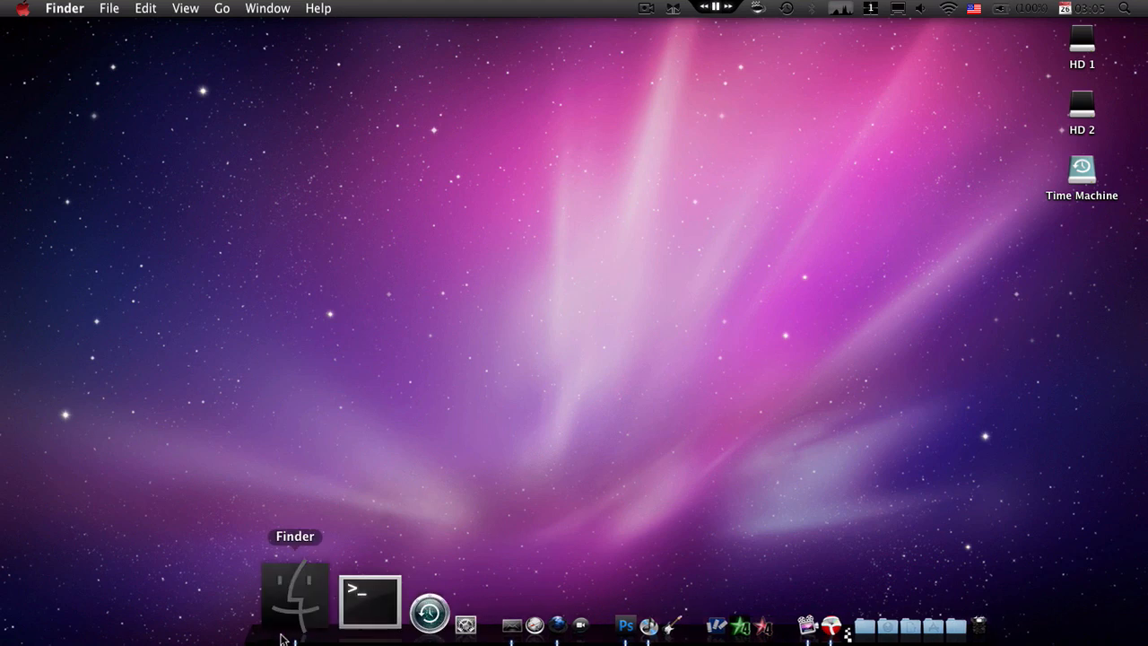
pyautogui.click(295, 600)
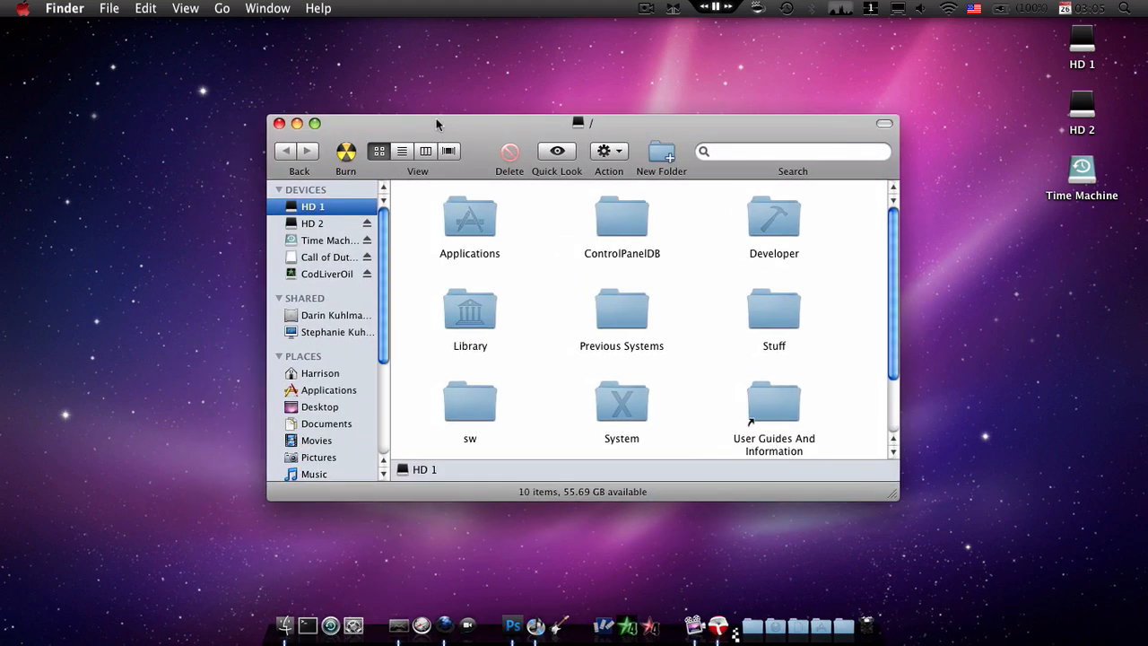
pyautogui.click(280, 122)
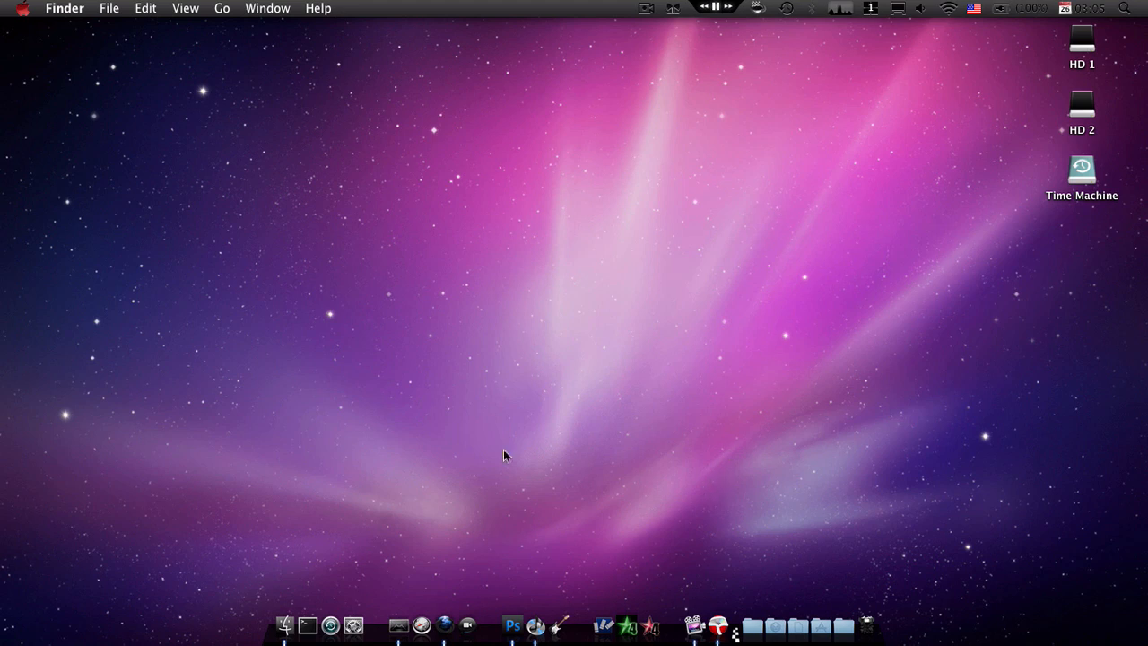
pyautogui.moveTo(324, 387)
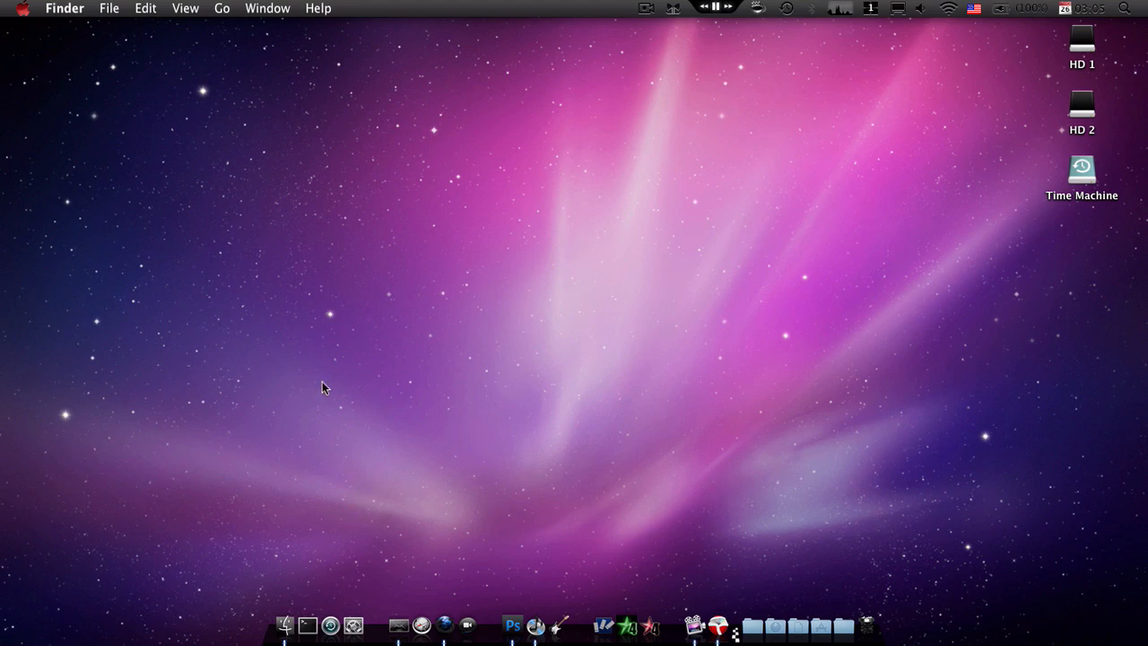
pyautogui.moveTo(312, 423)
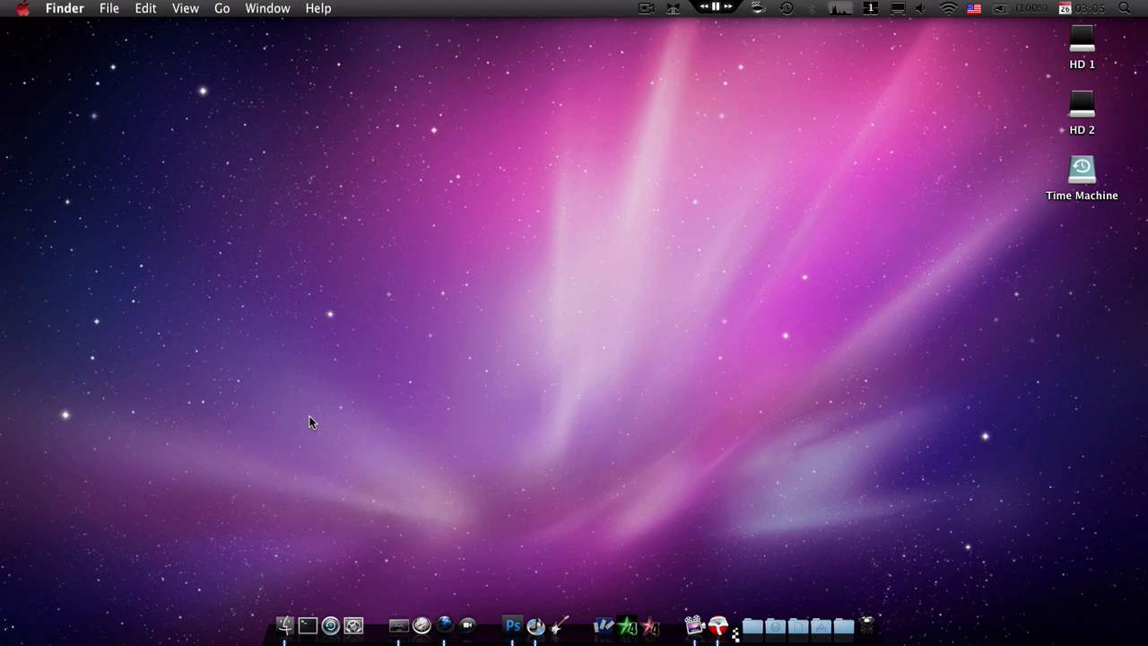
pyautogui.moveTo(358, 384)
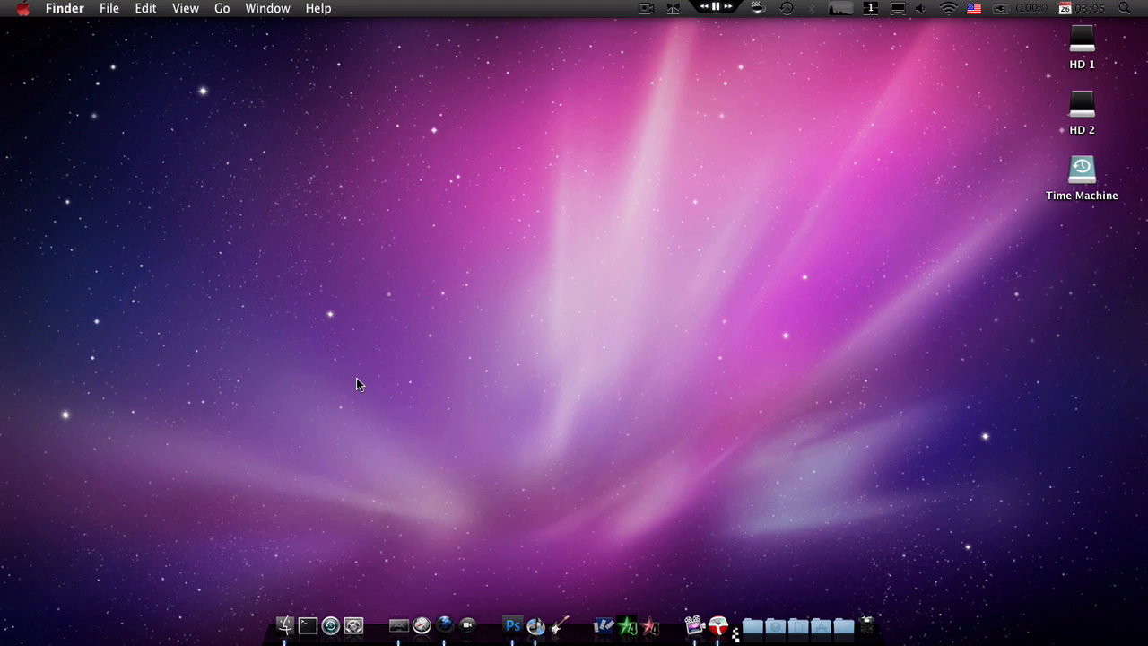